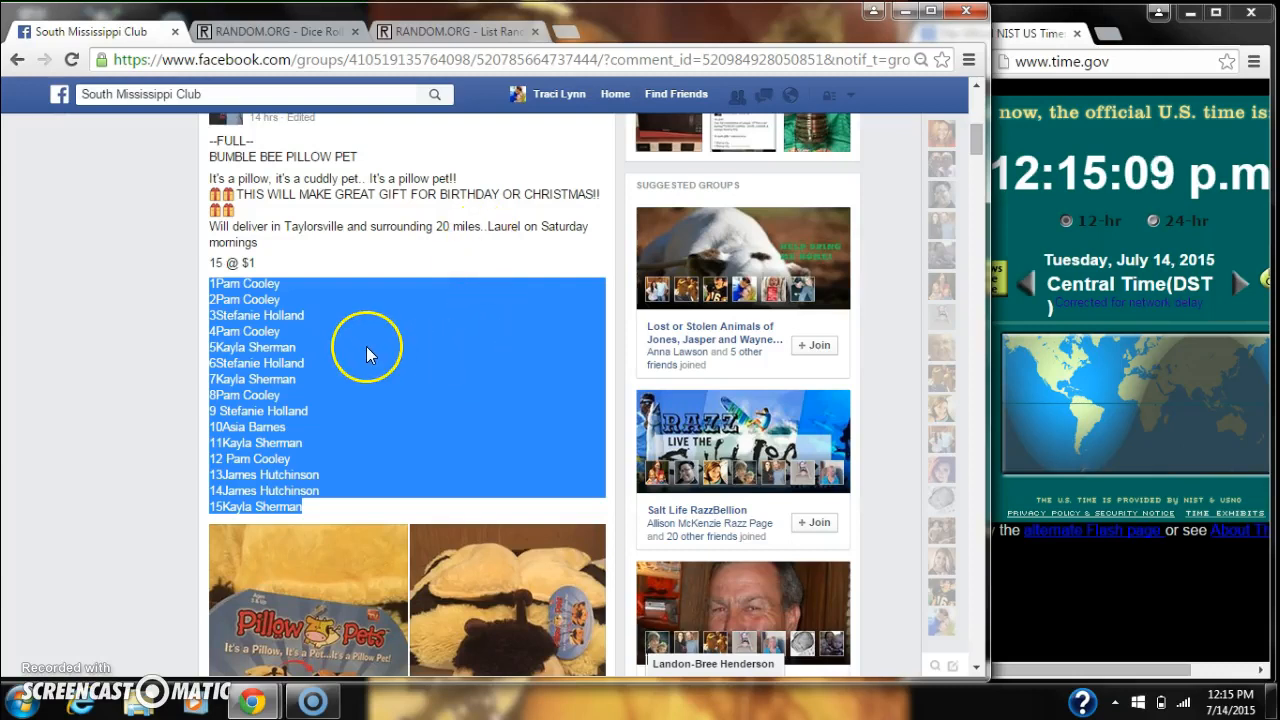
Review the 15-spot list in the List Randomizer form and check the latest comment timestamp.
right_click(370, 360)
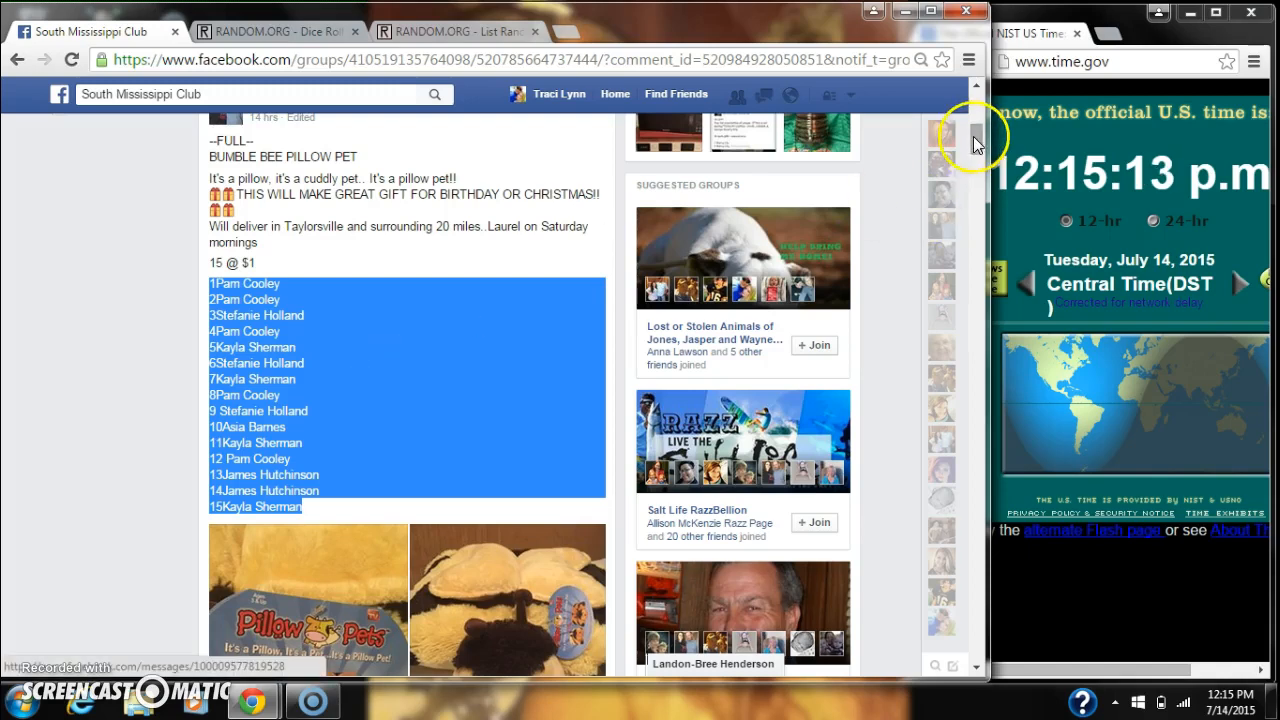
scroll("down", 3)
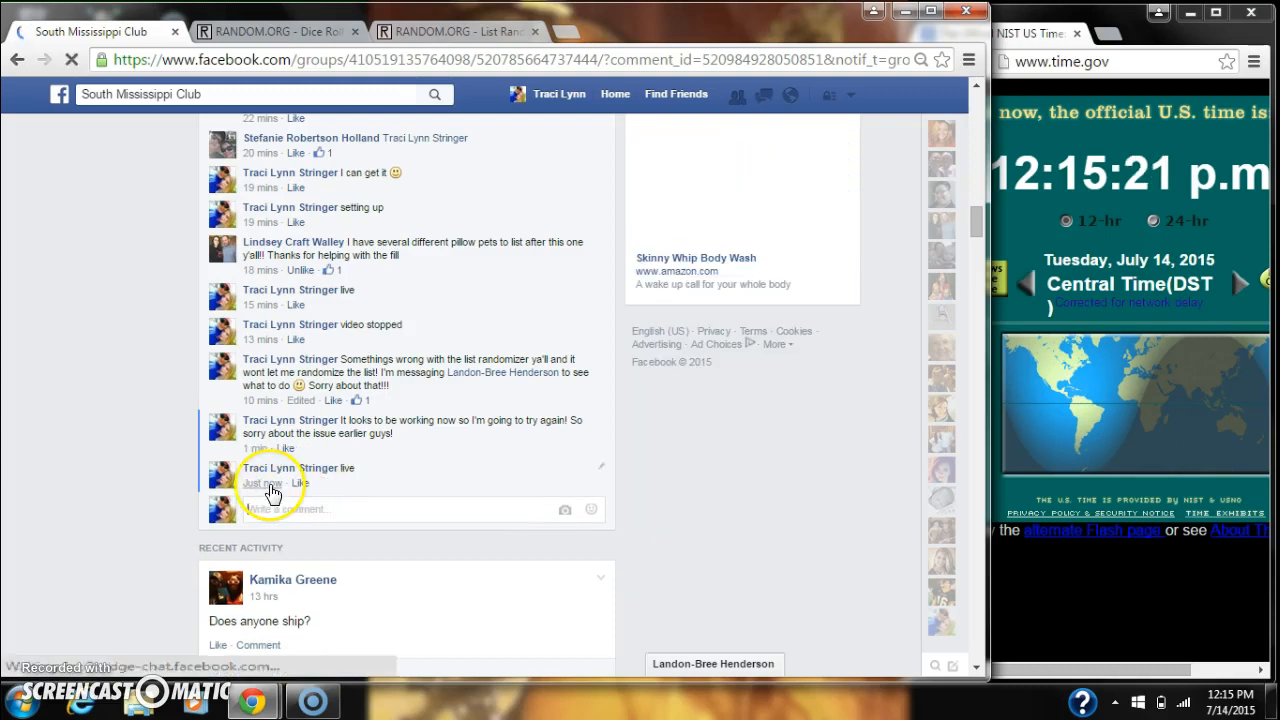
mouse_move(264, 482)
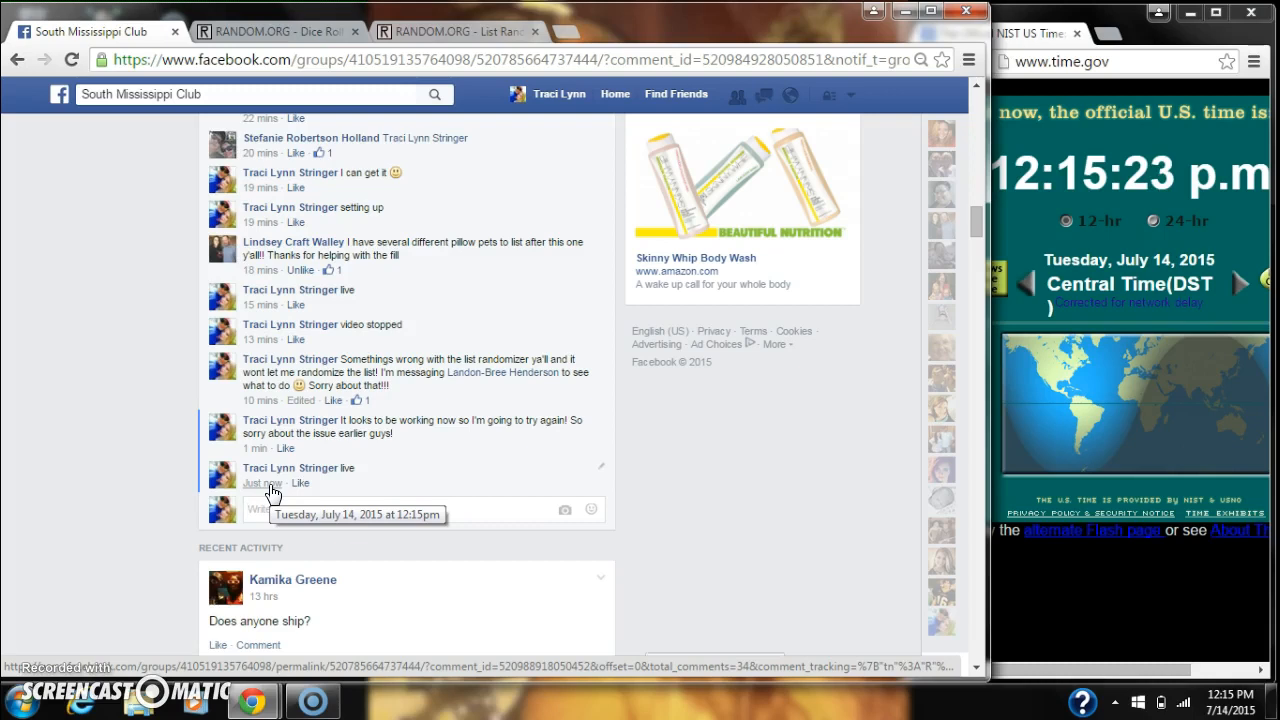
left_click(1220, 700)
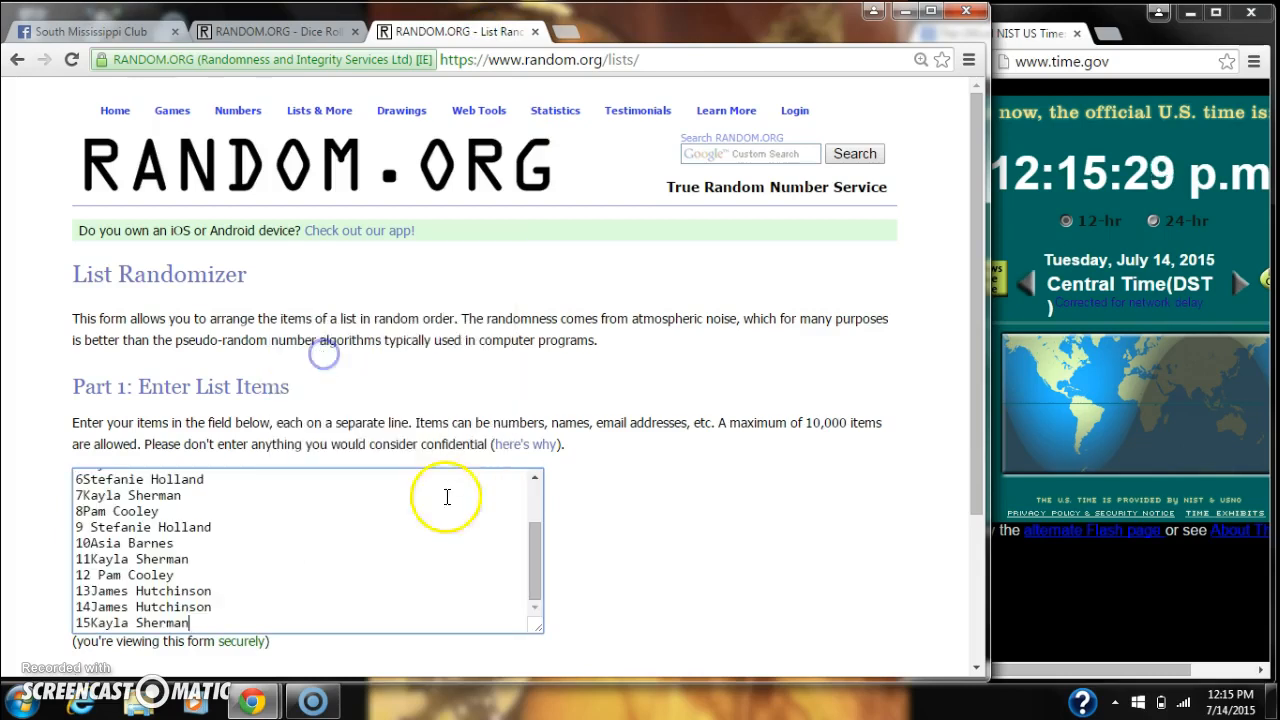
scroll("up", 3)
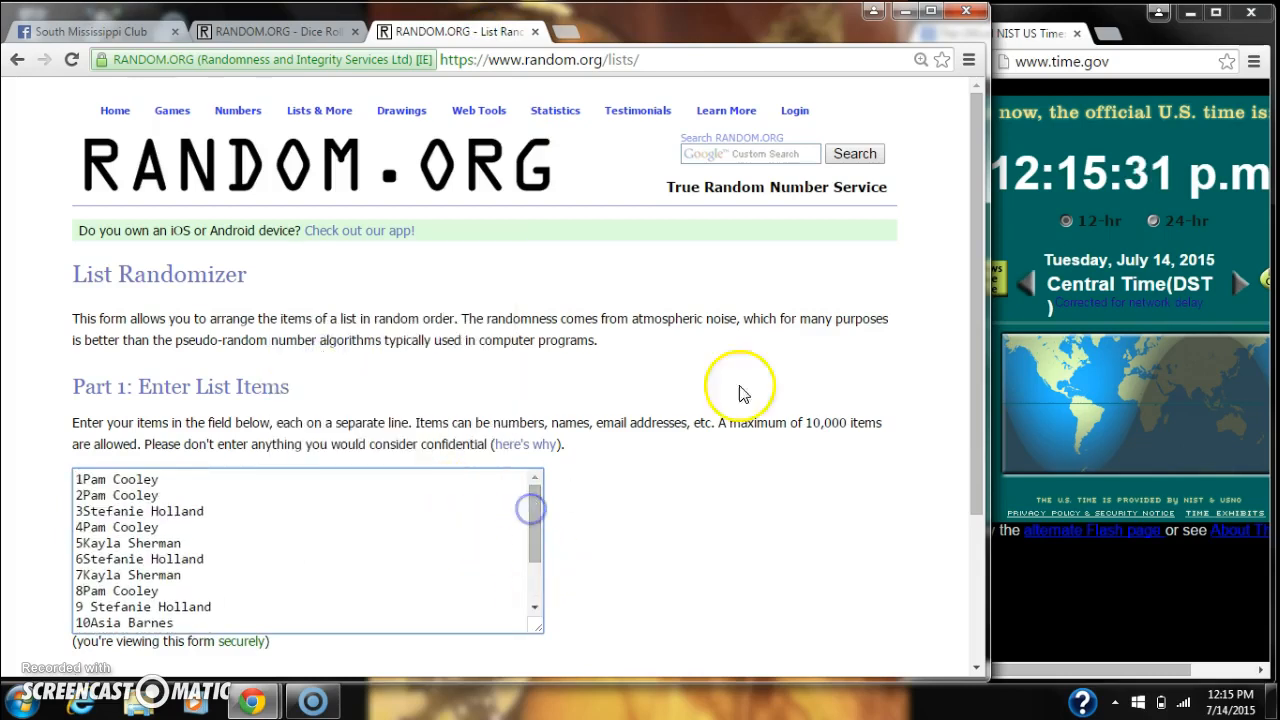
scroll("down", 3)
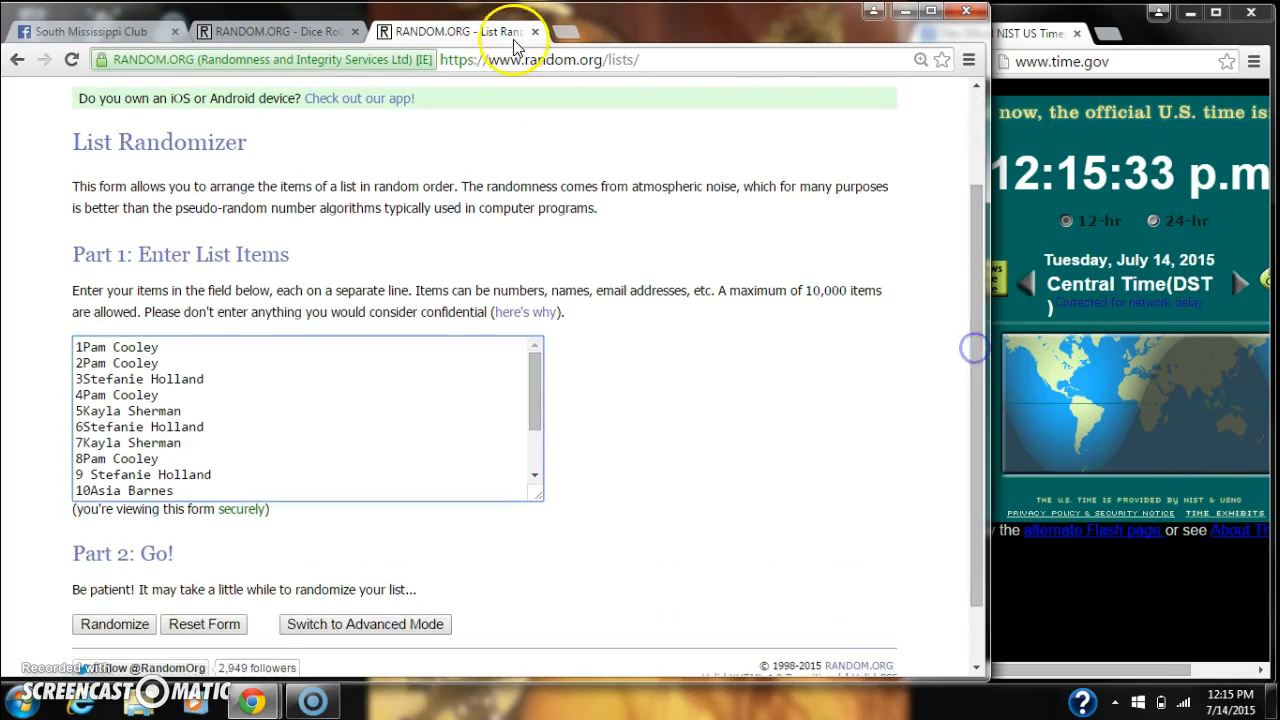
Roll the two virtual dice on the Dice Roller, then return to the List Randomizer.
left_click(270, 32)
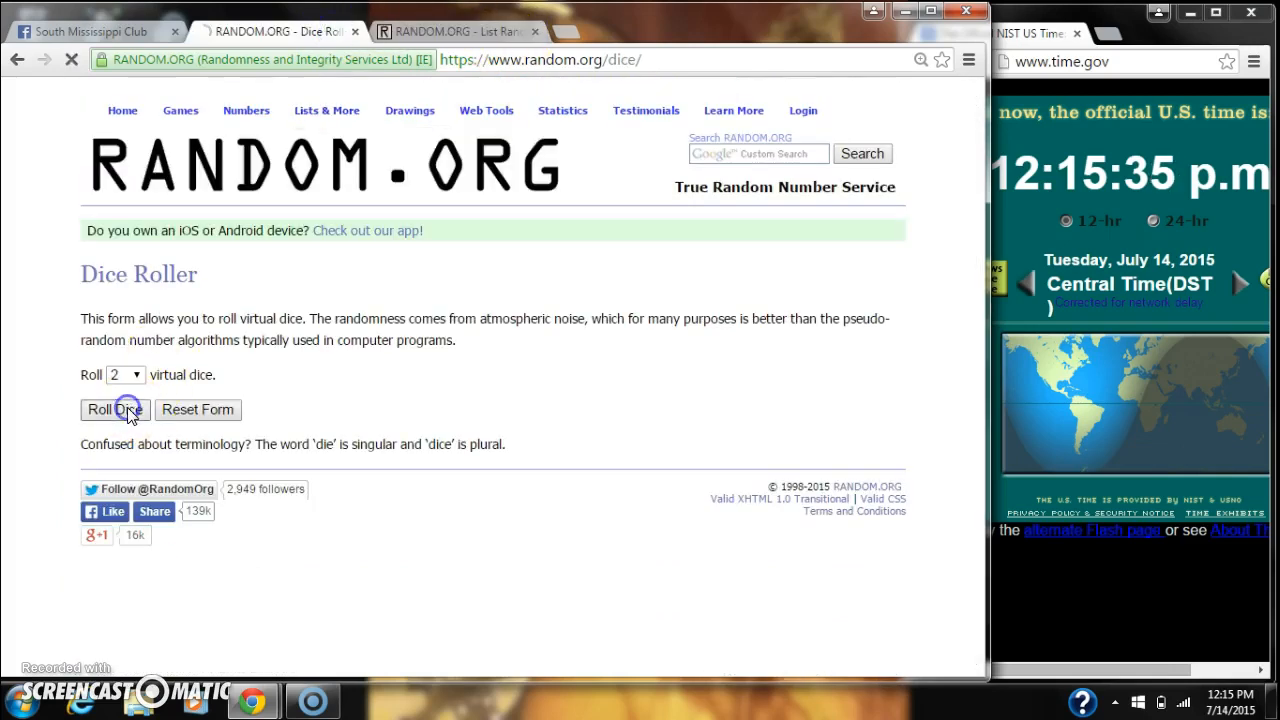
left_click(114, 408)
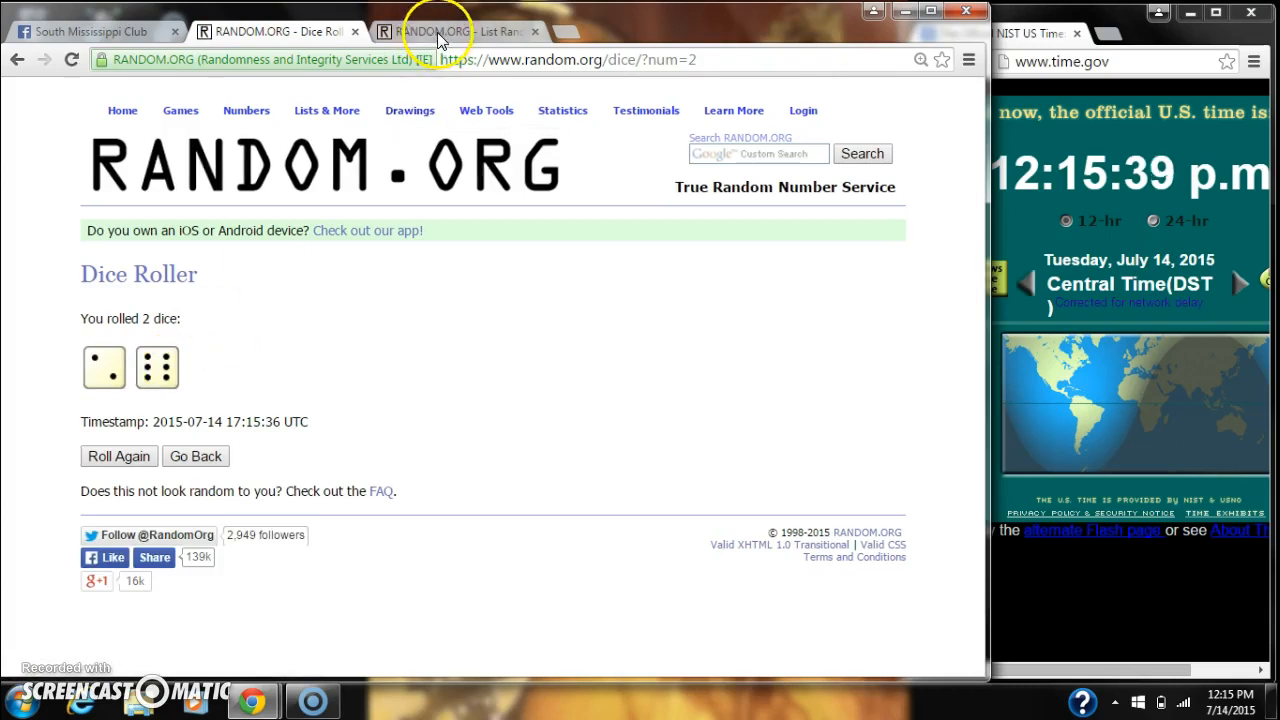
left_click(456, 32)
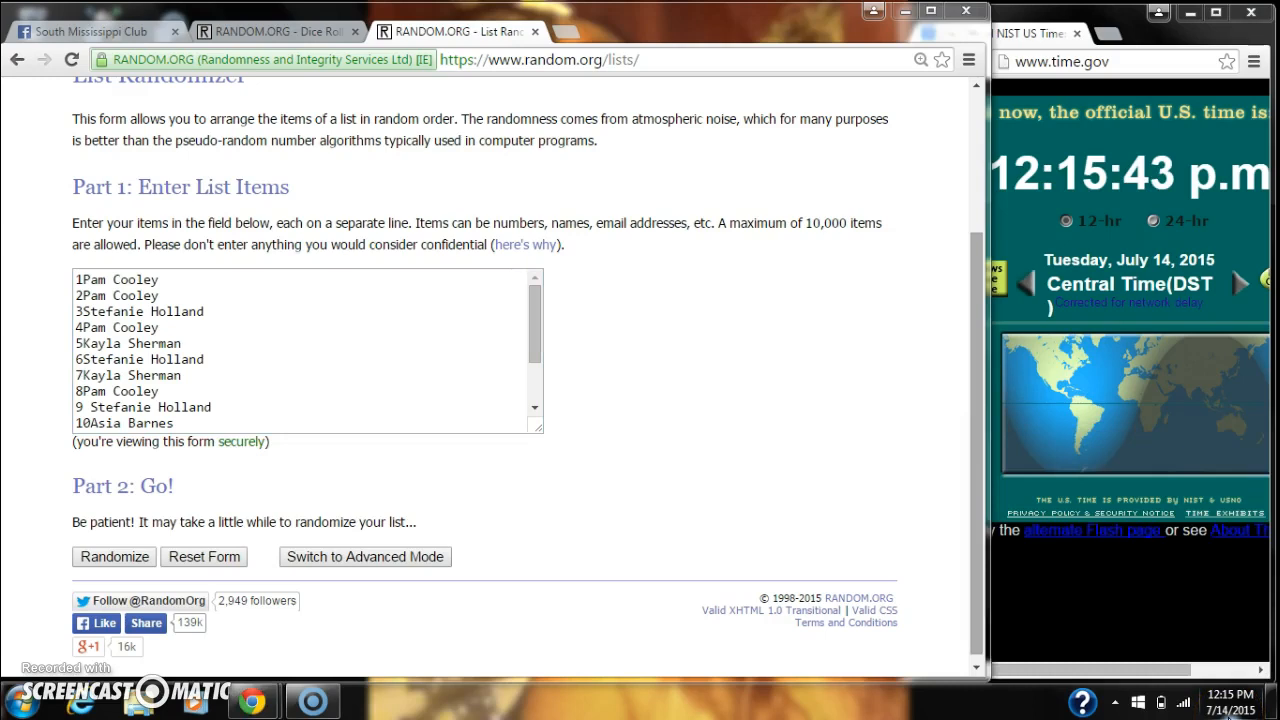
left_click(112, 556)
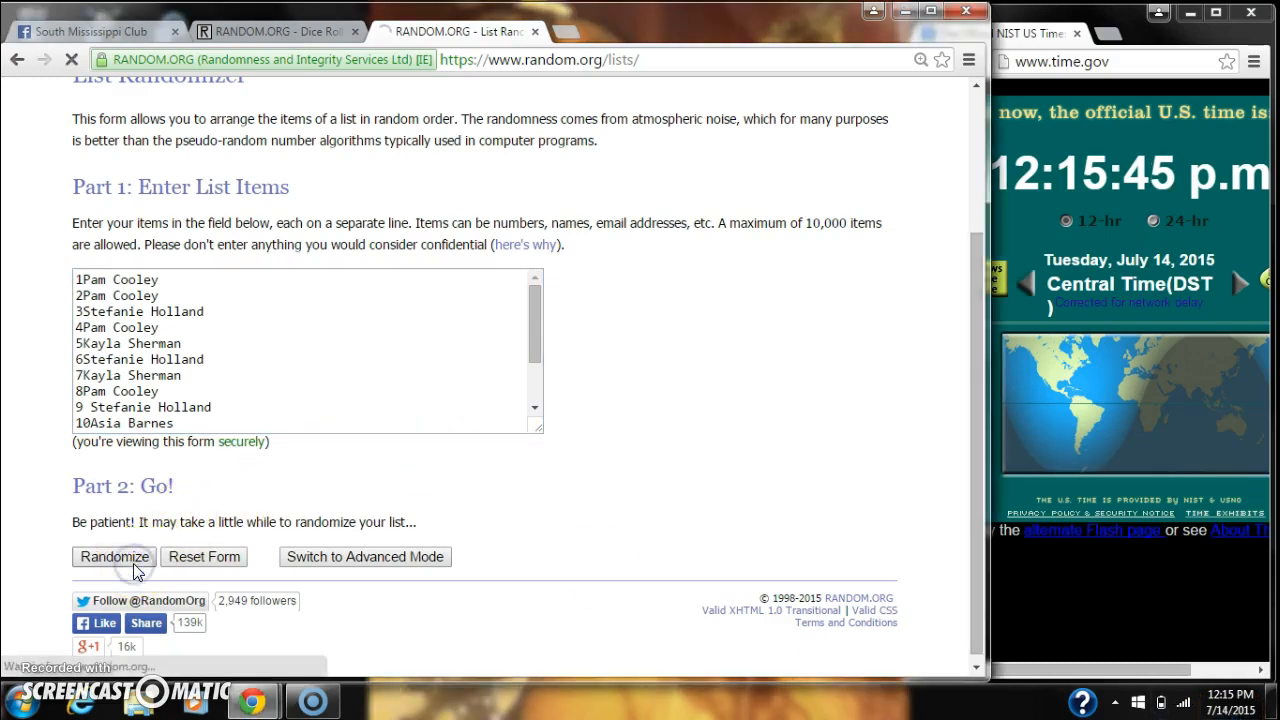
left_click(112, 556)
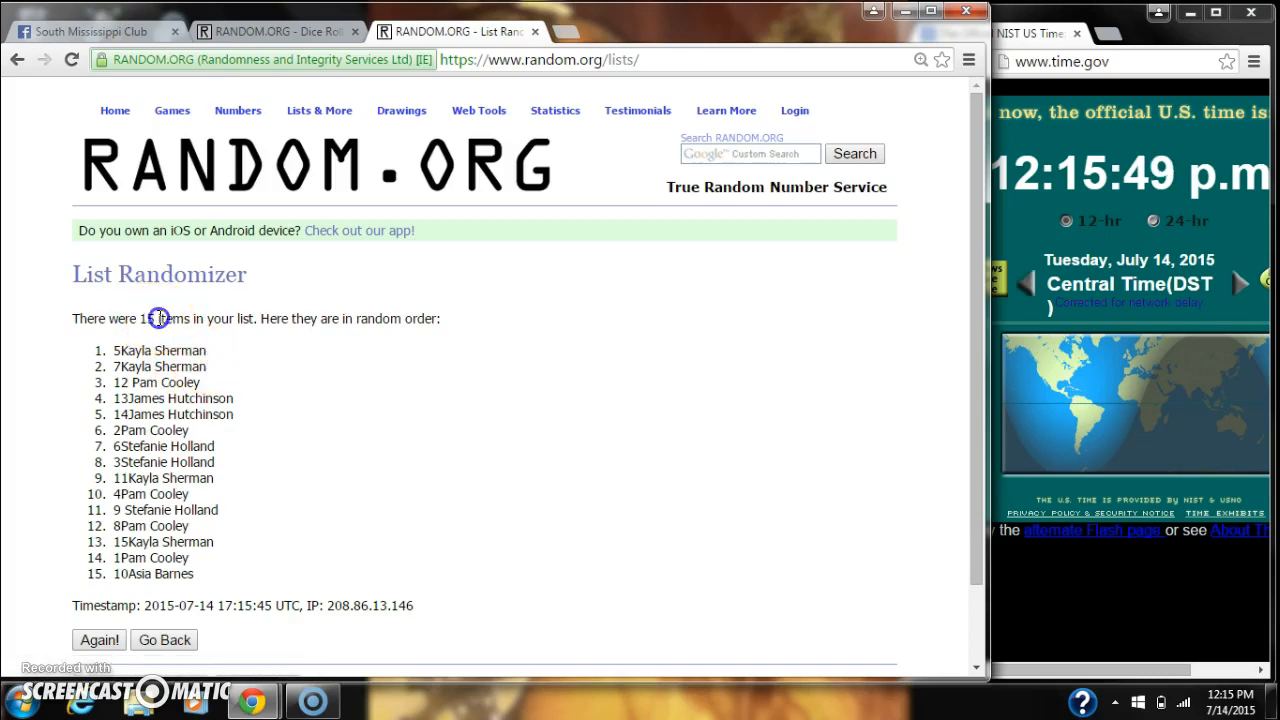
mouse_move(156, 356)
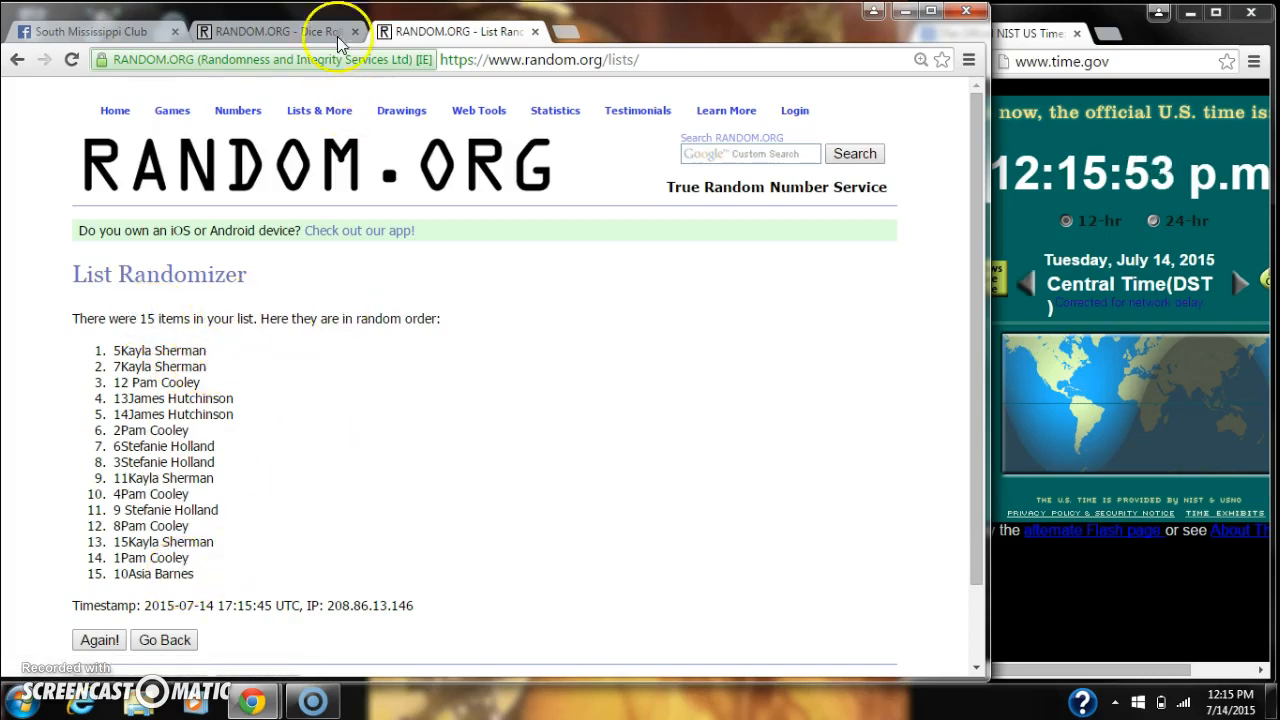
left_click(276, 32)
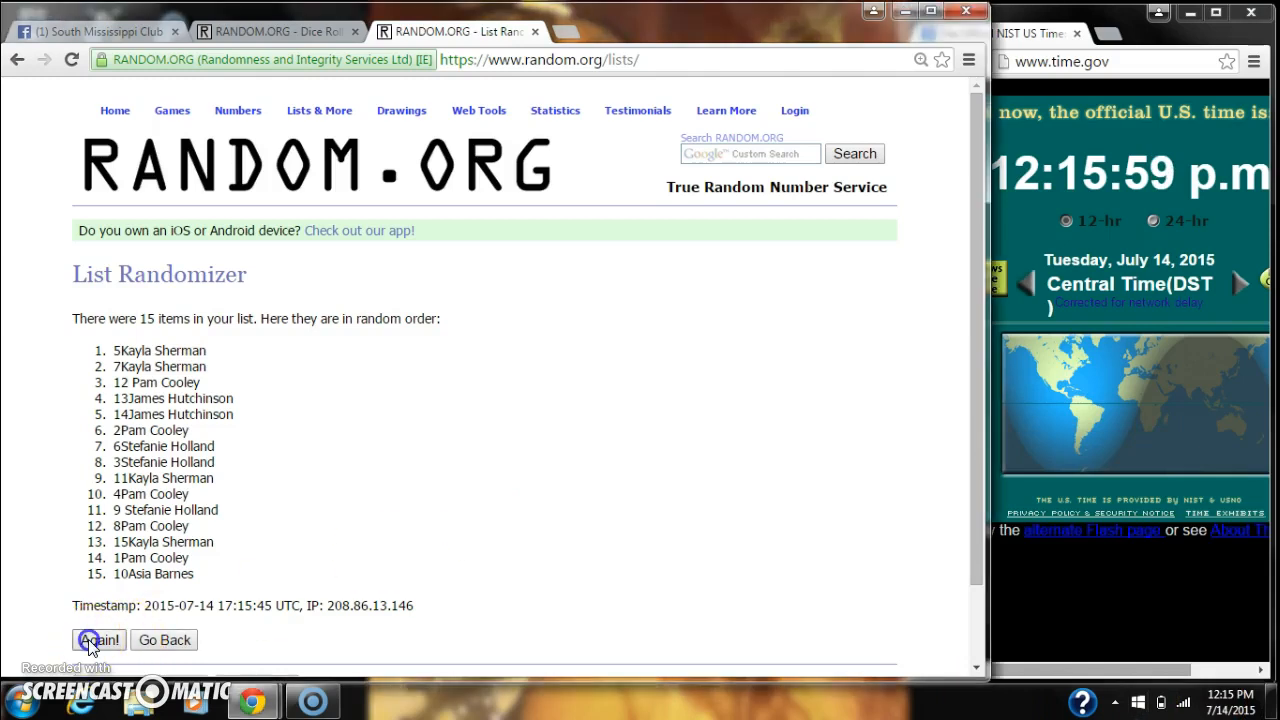
left_click(96, 640)
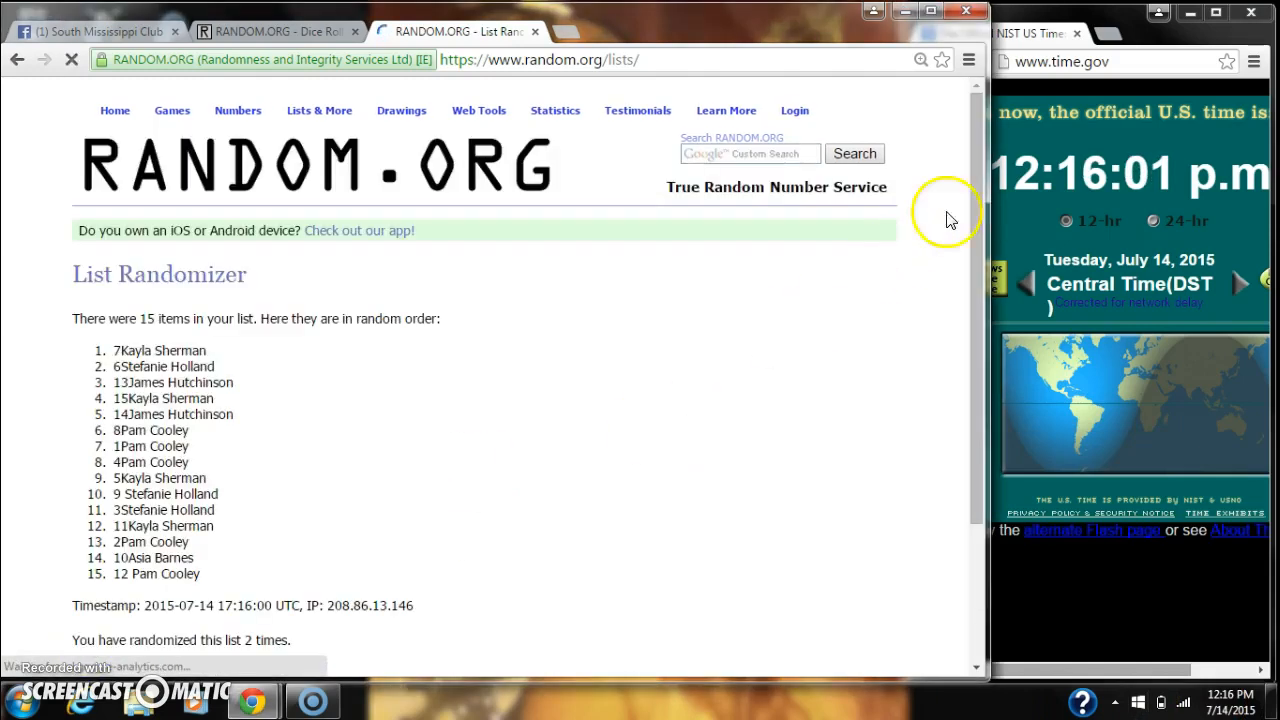
Re-randomize the list through the seventh shuffle, with entry 1 ending on top.
scroll("down", 3)
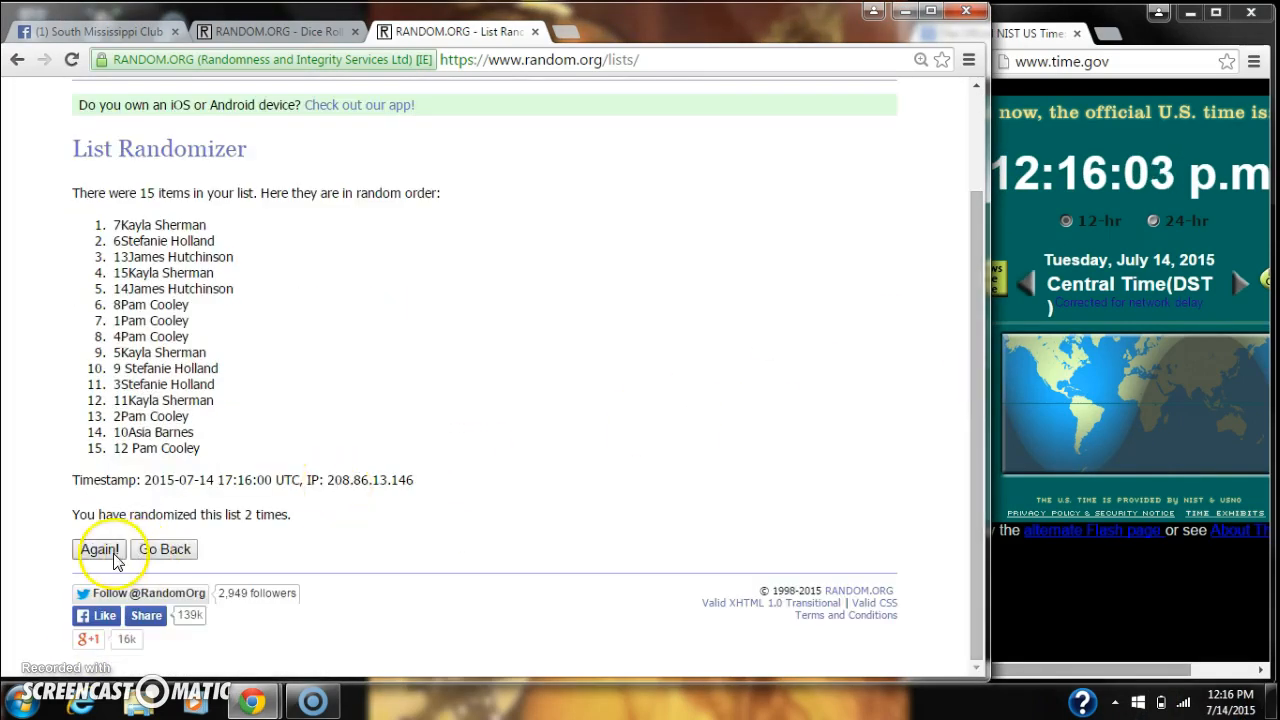
left_click(100, 548)
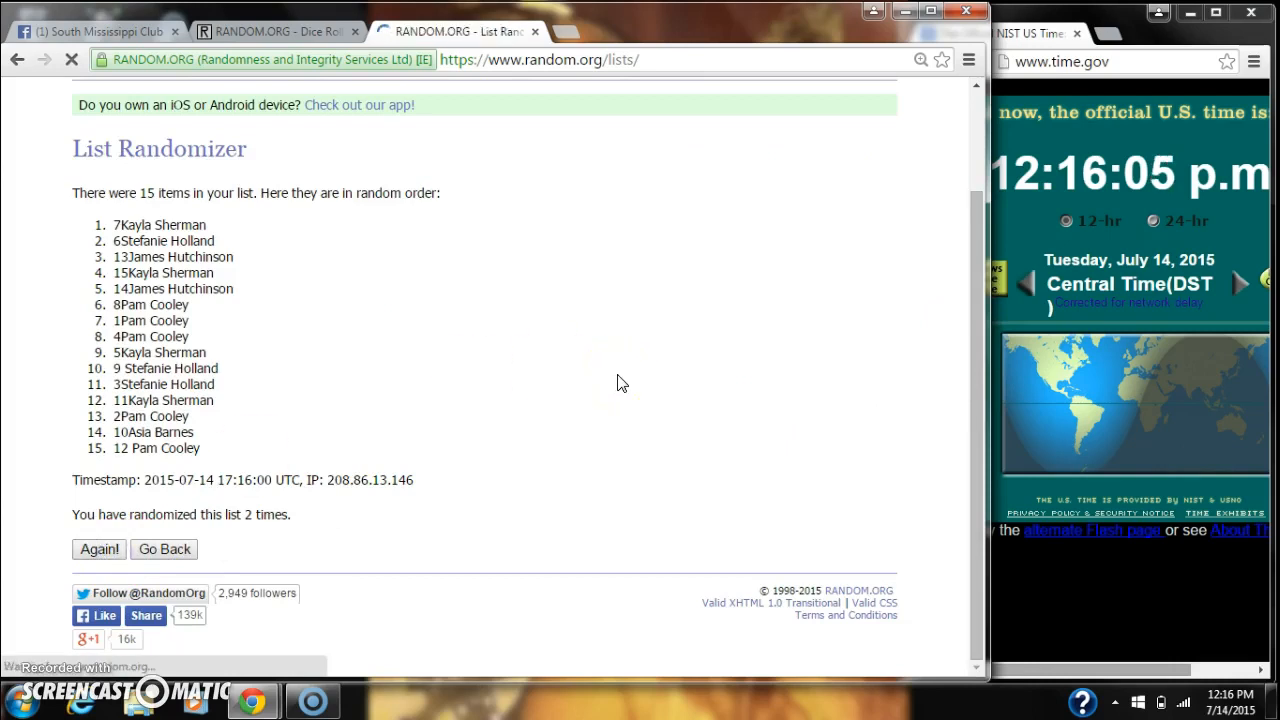
left_click(98, 548)
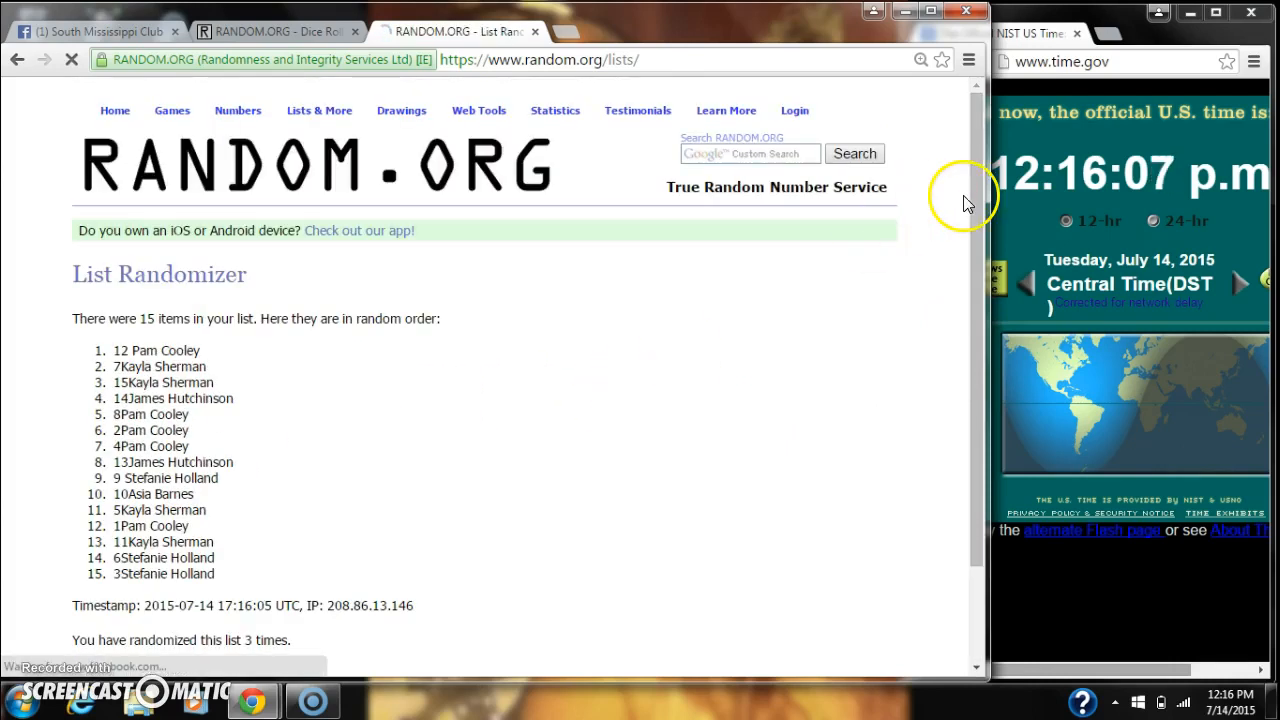
scroll("down", 3)
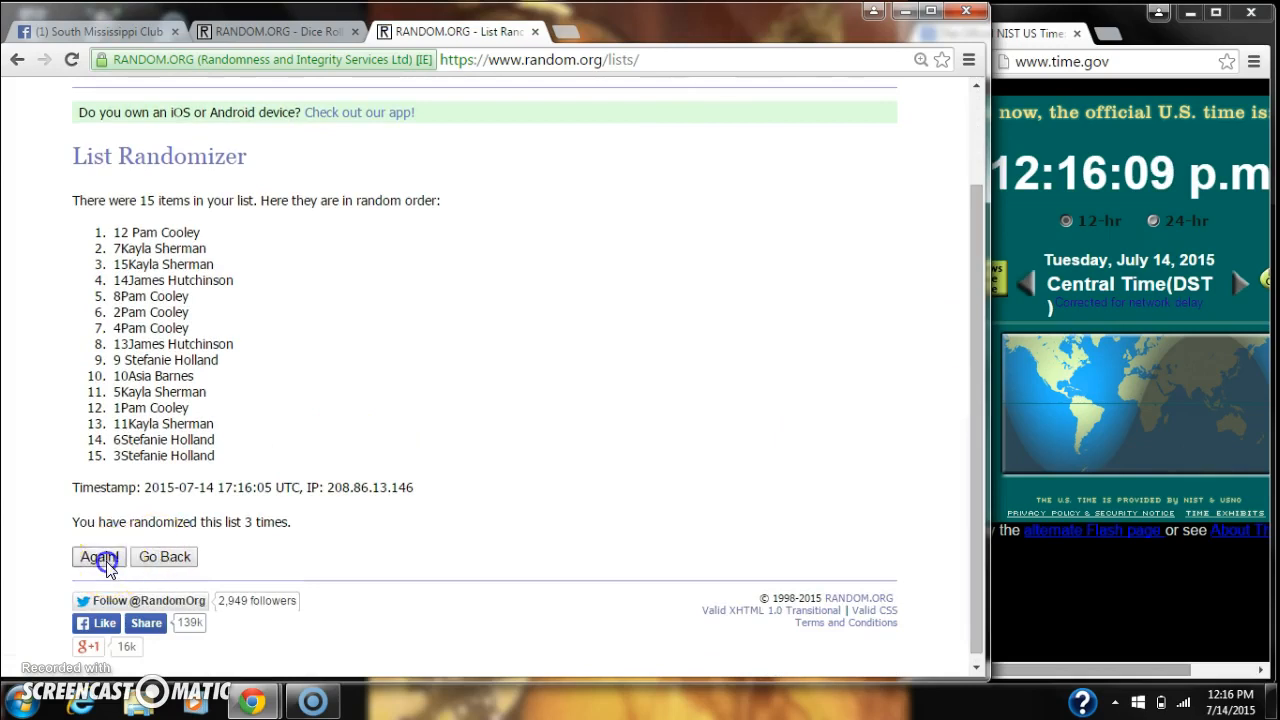
left_click(98, 556)
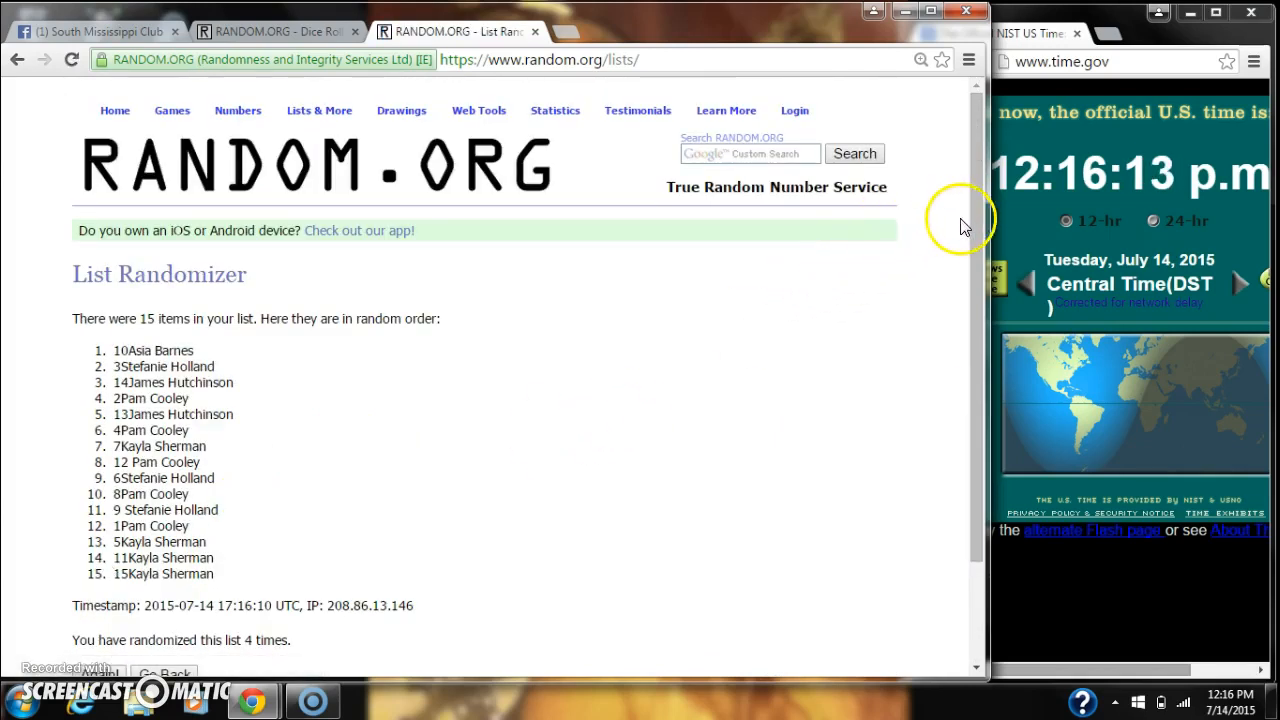
scroll("down", 3)
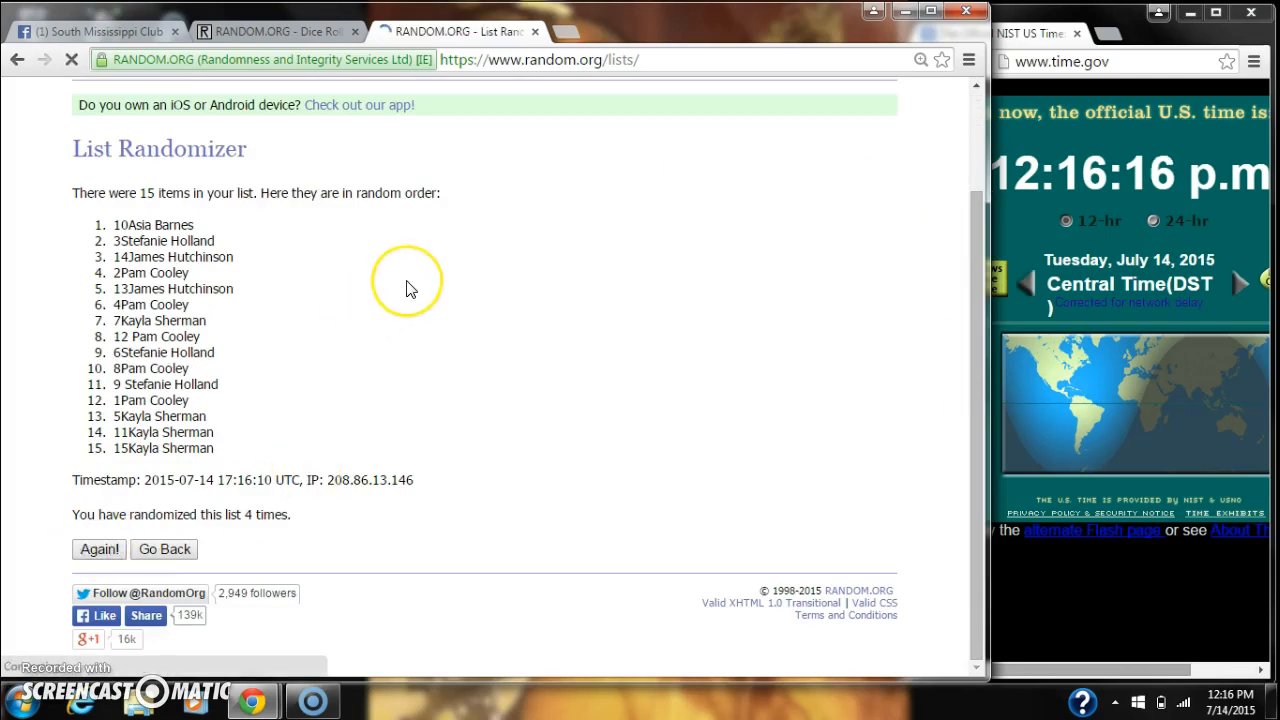
left_click(98, 548)
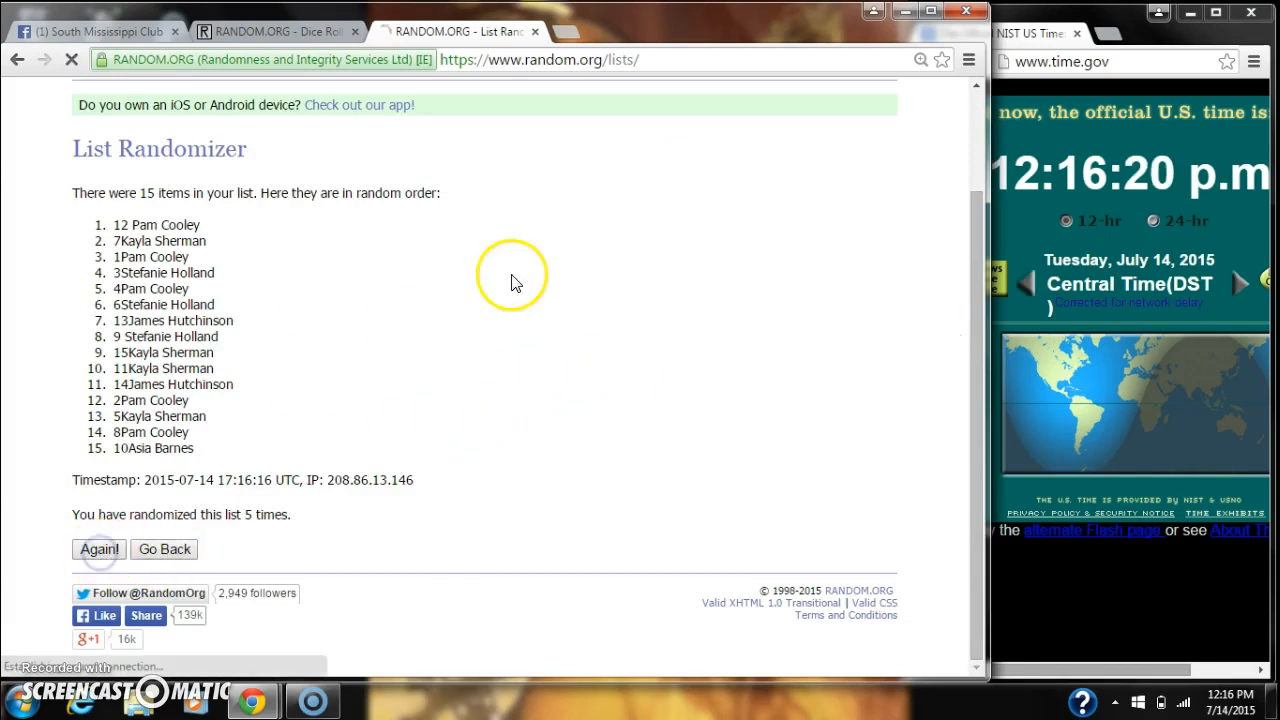
left_click(98, 548)
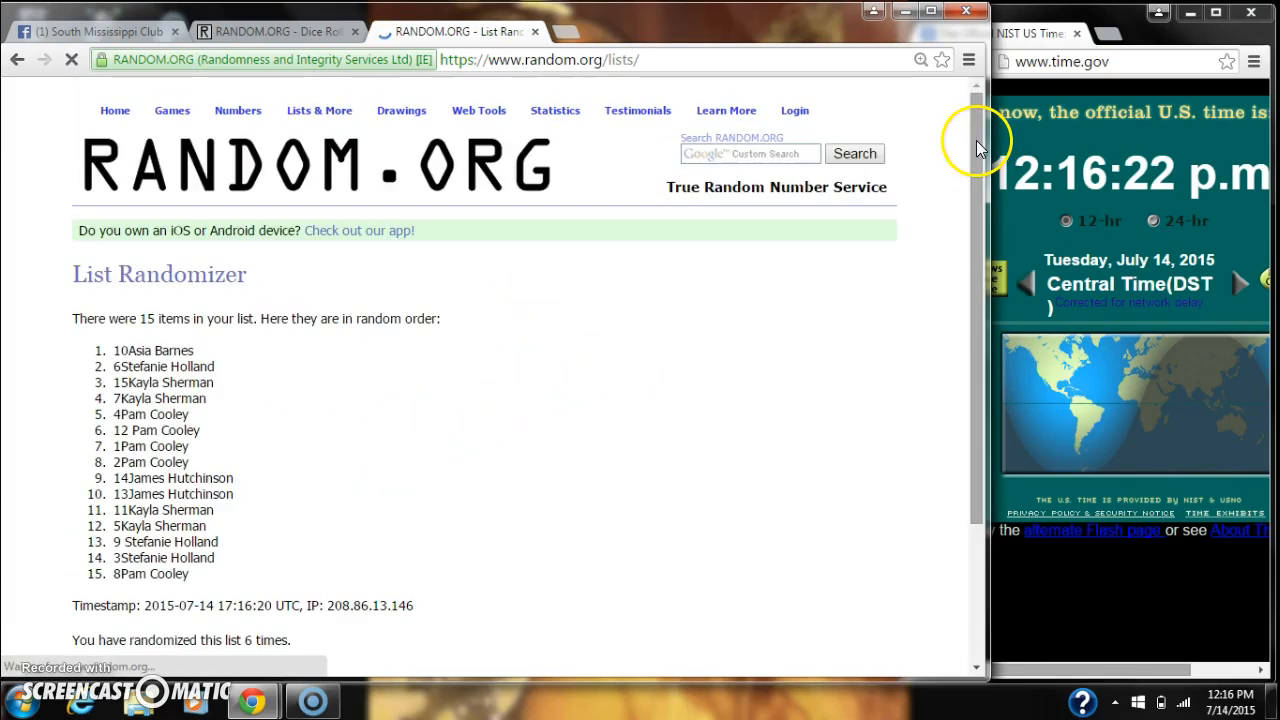
scroll("down", 3)
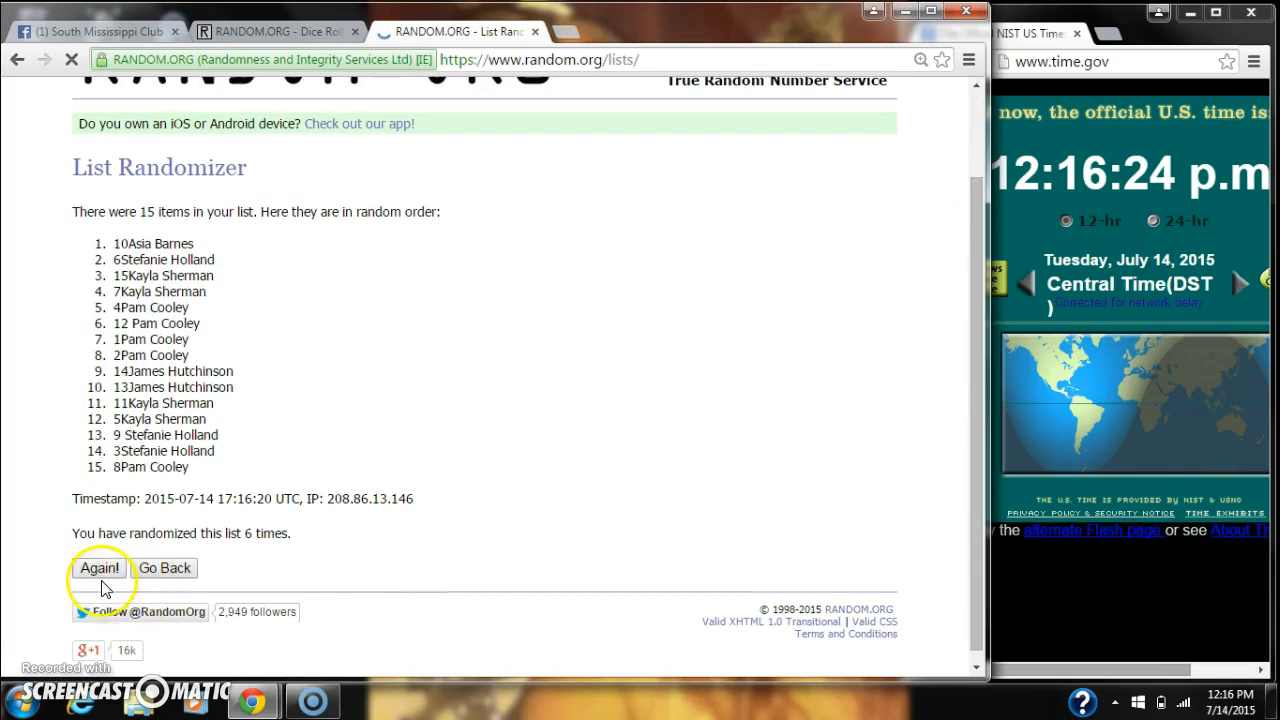
mouse_move(464, 300)
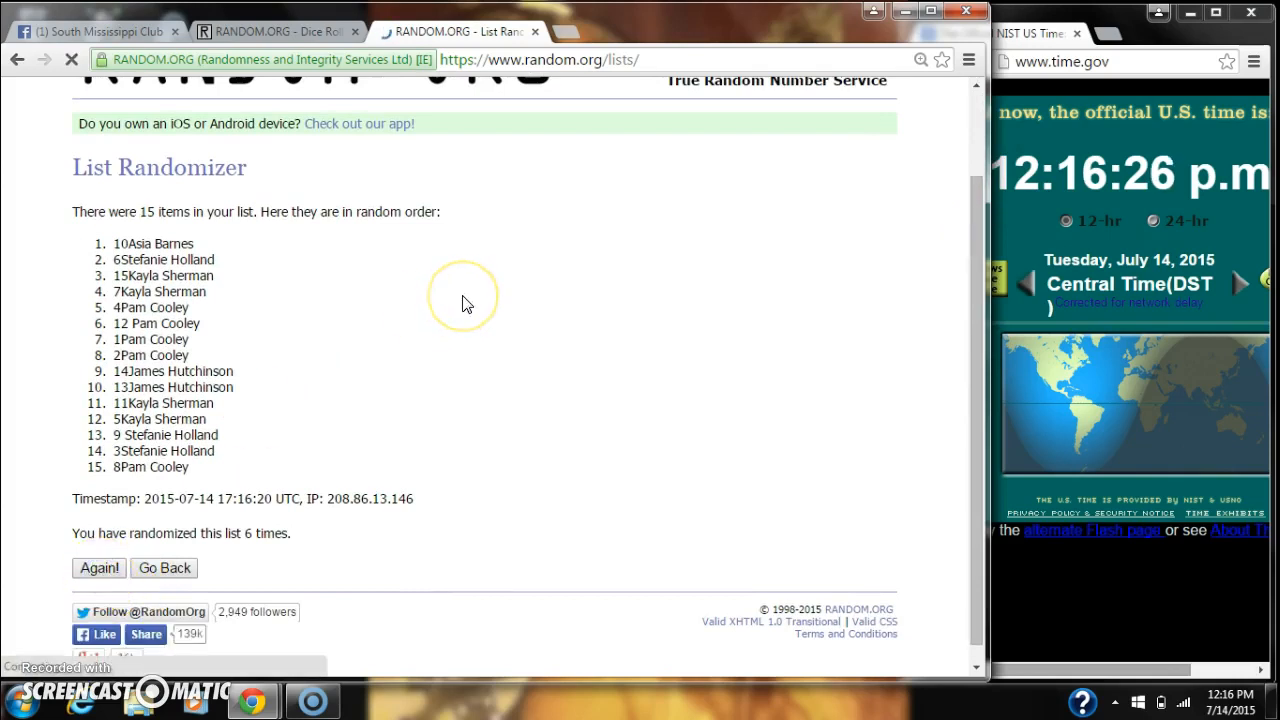
left_click(98, 568)
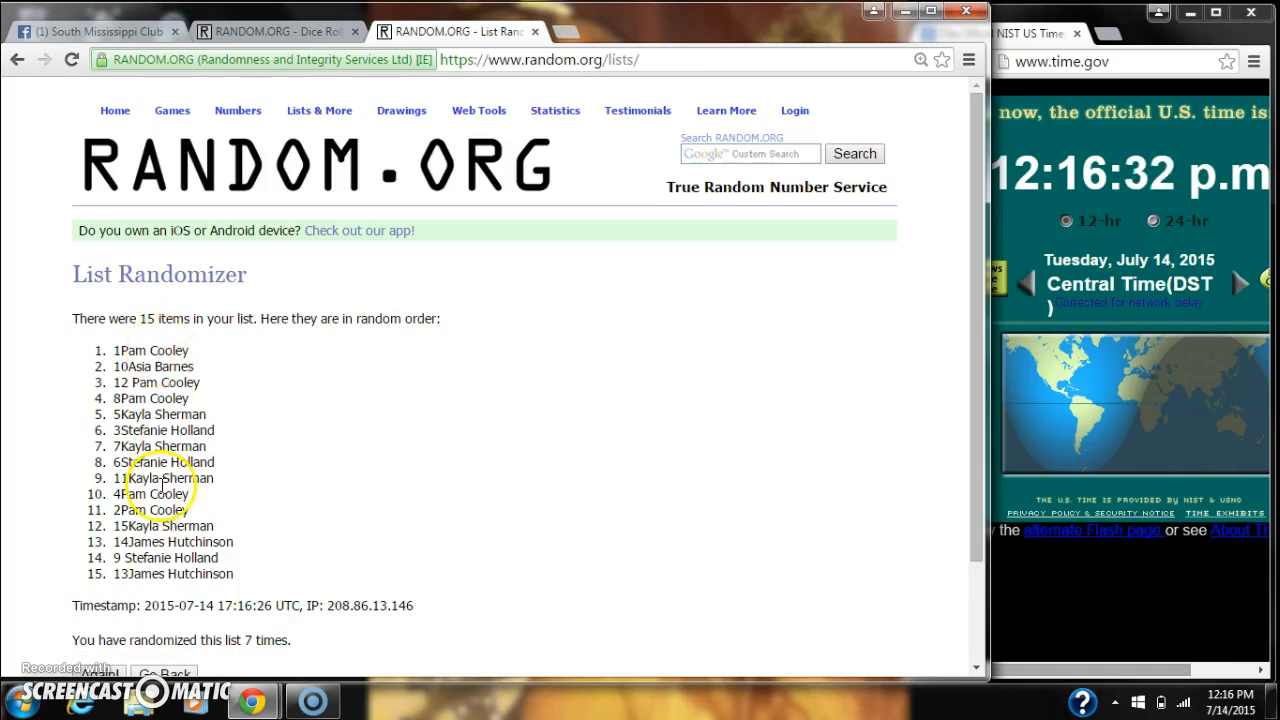
mouse_move(940, 300)
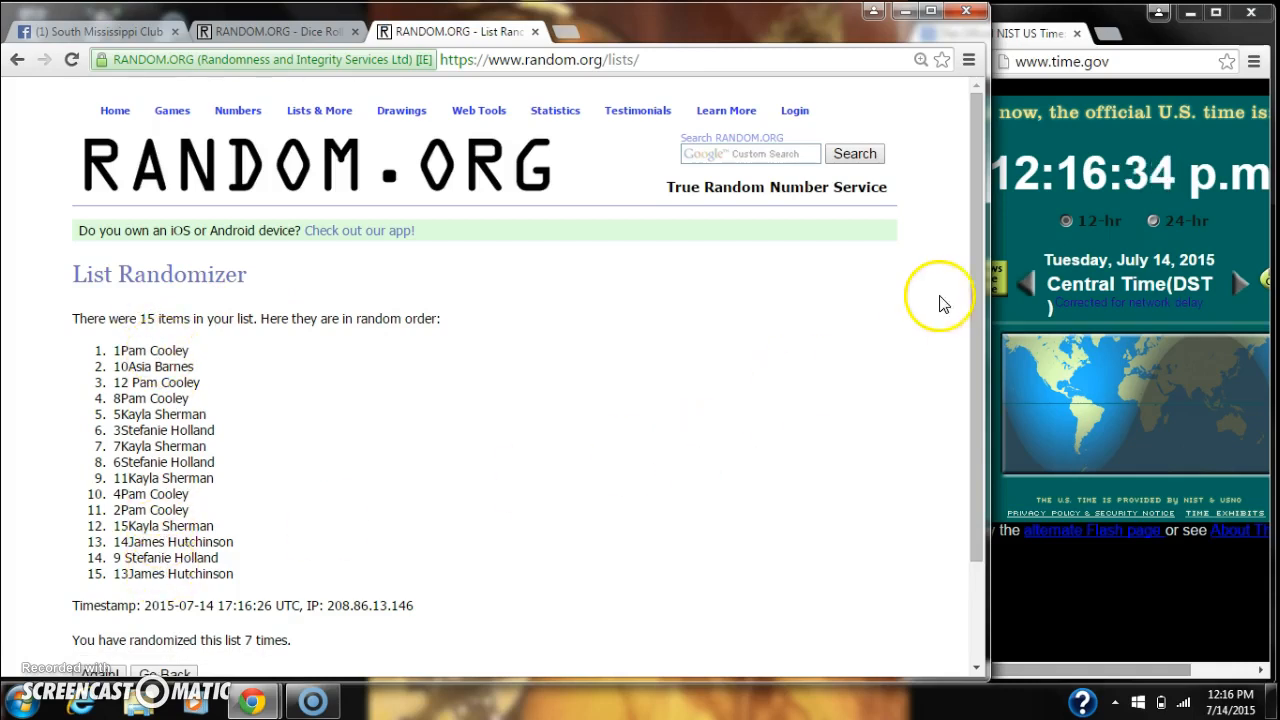
scroll("down", 3)
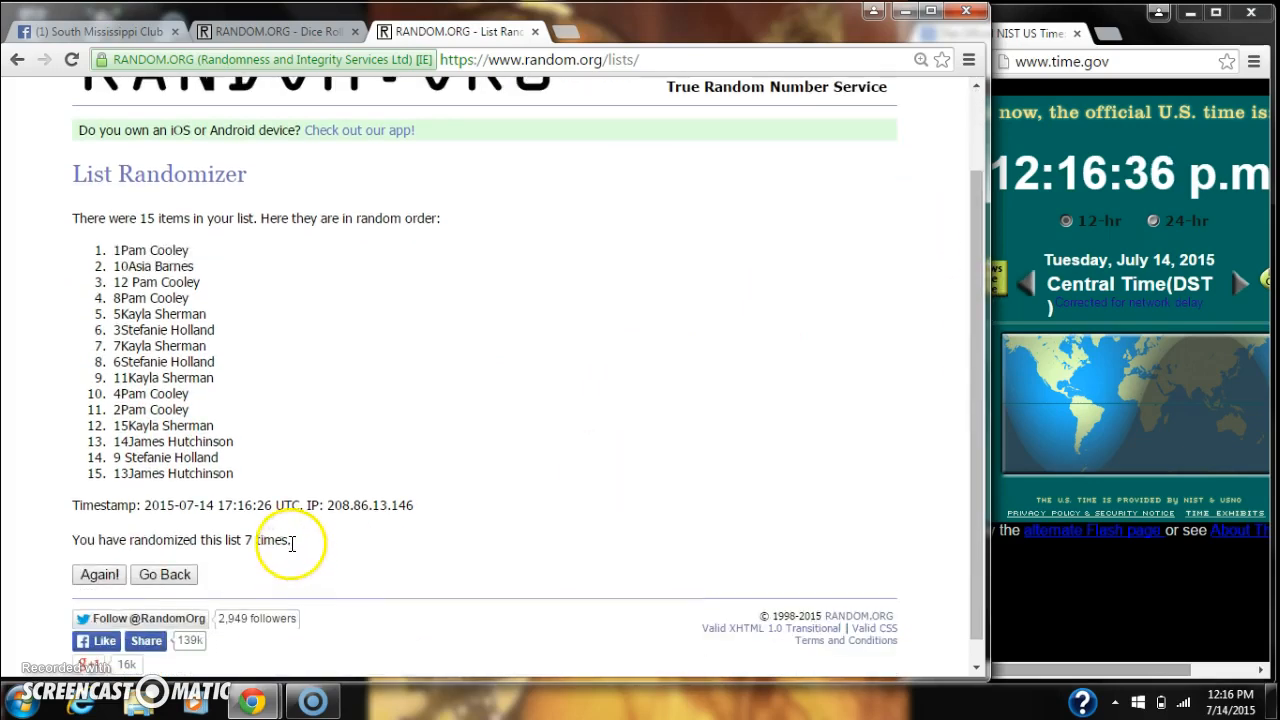
Show the Dice Roller results (2 and 6) again.
left_click(276, 32)
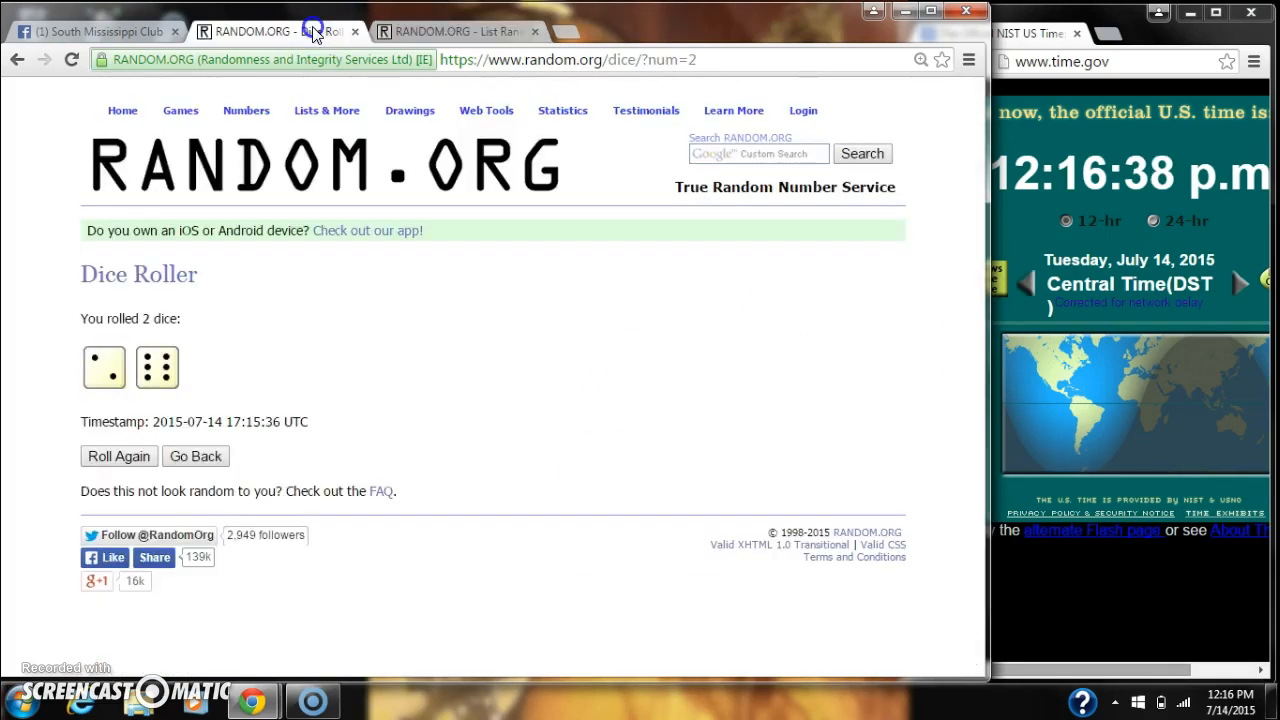
left_click(456, 32)
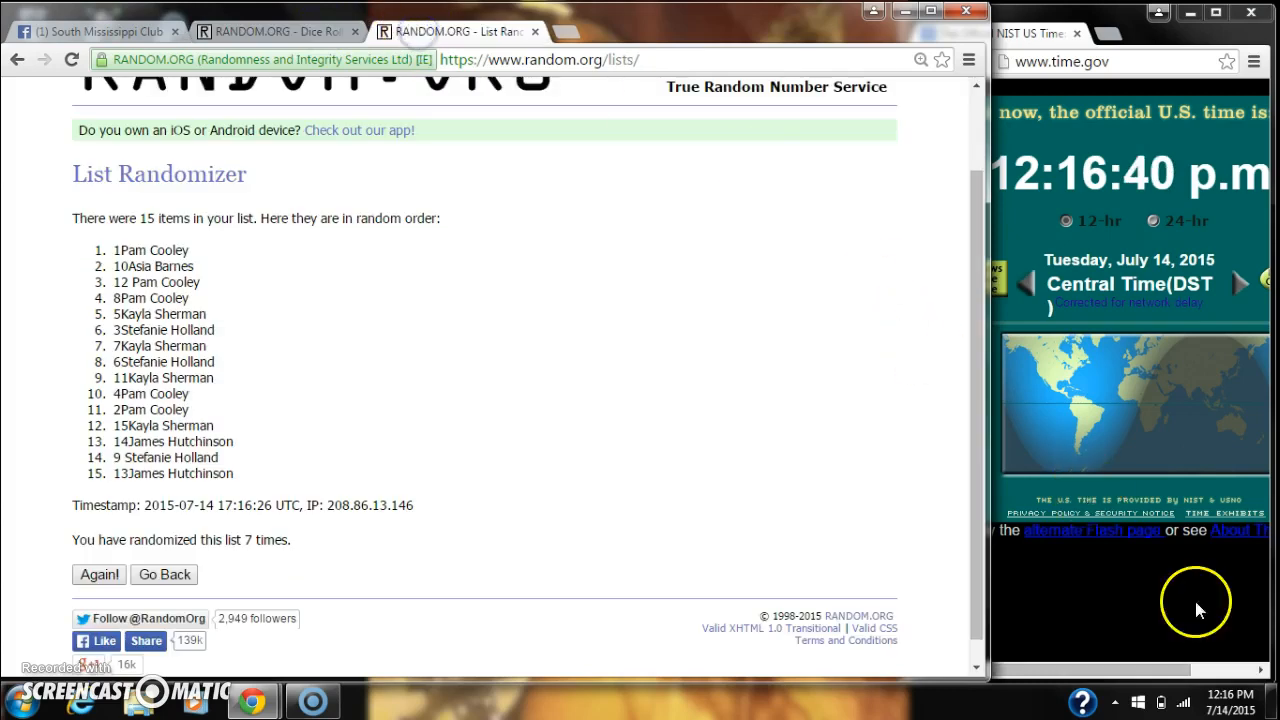
left_click(1236, 698)
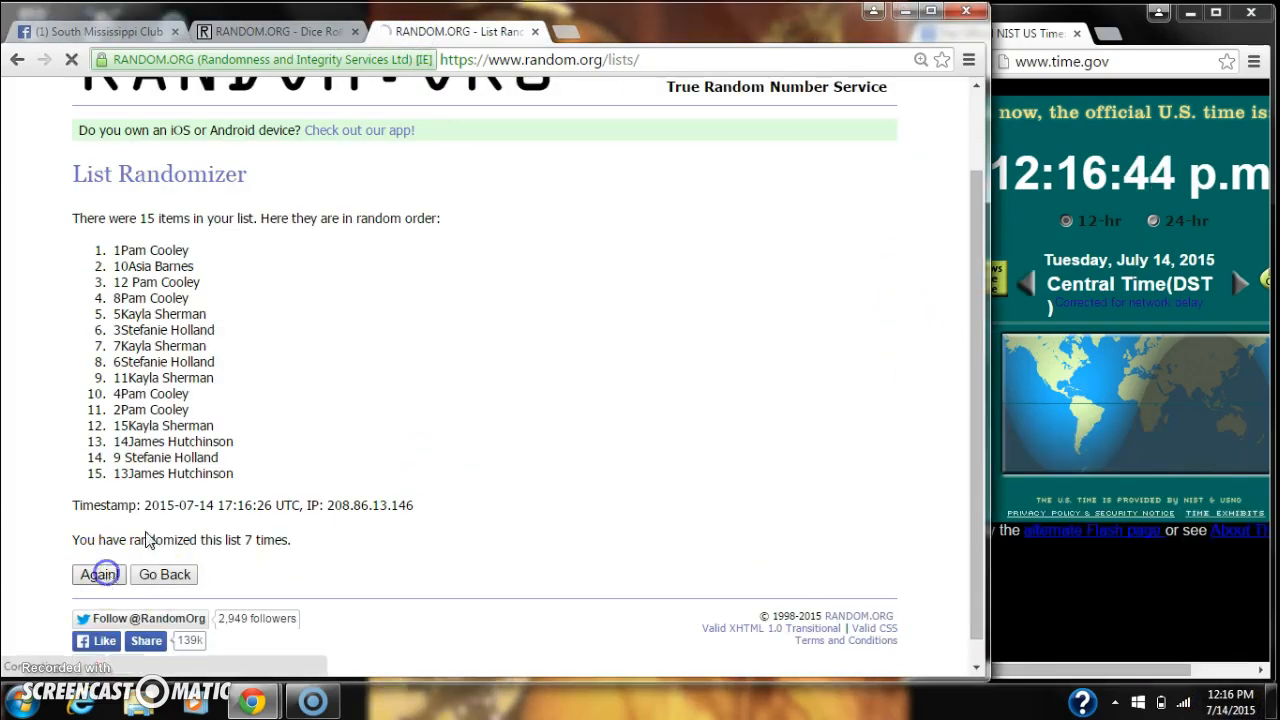
left_click(96, 574)
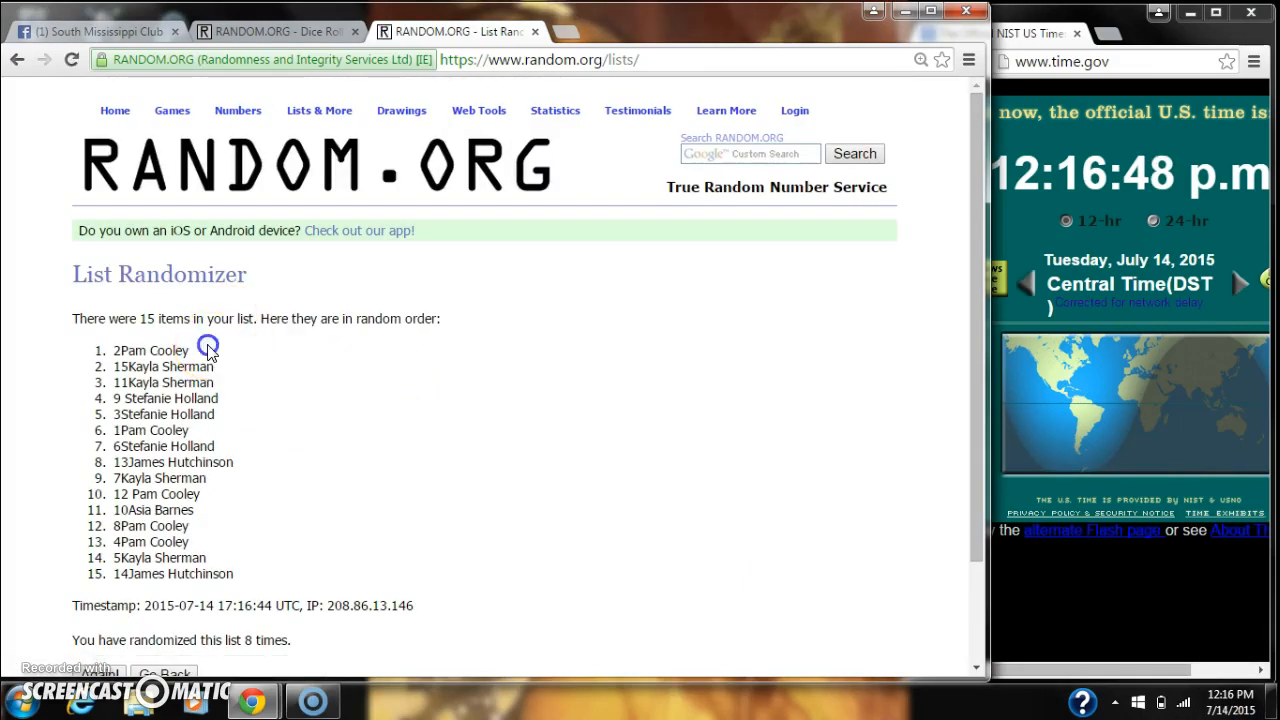
double_click(150, 350)
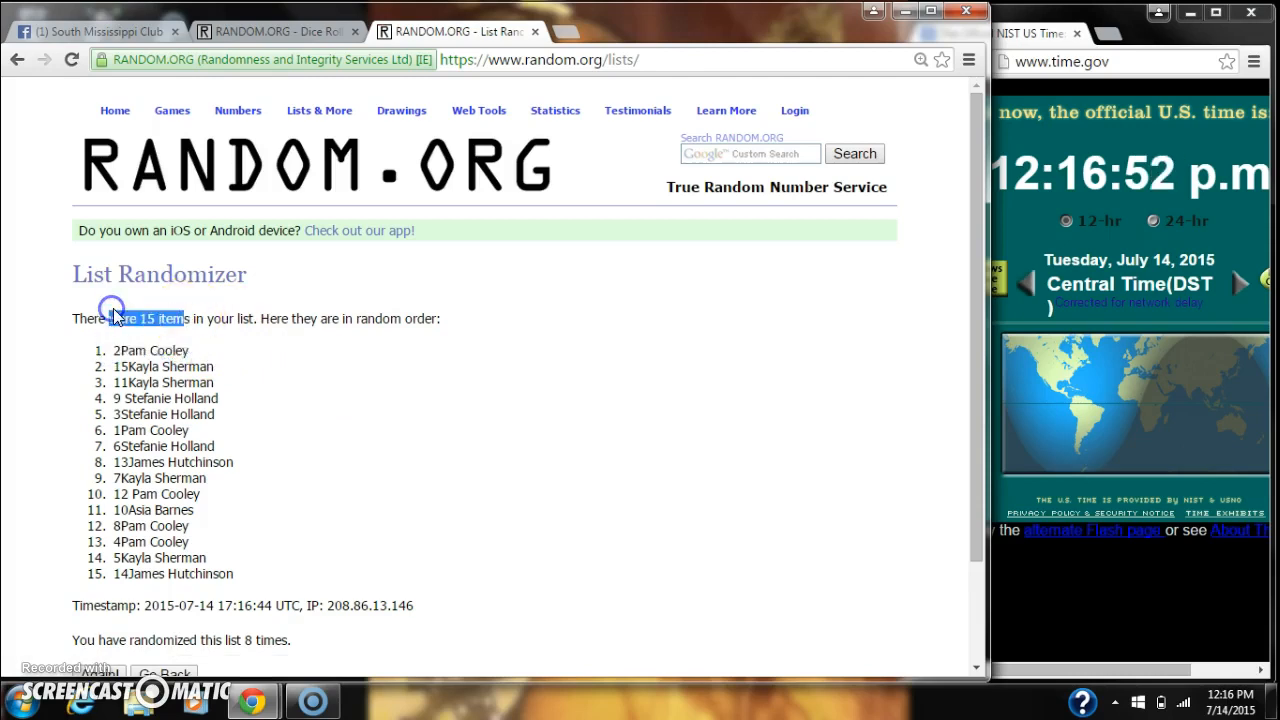
mouse_move(278, 644)
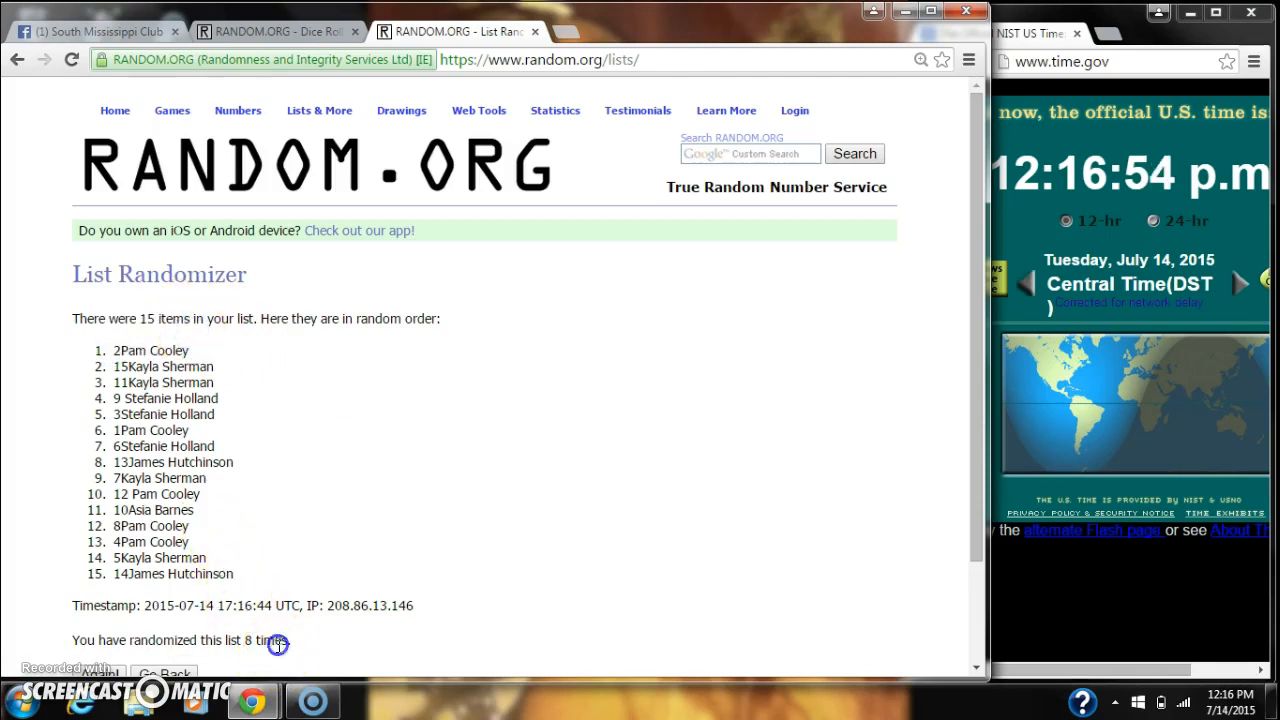
mouse_move(276, 32)
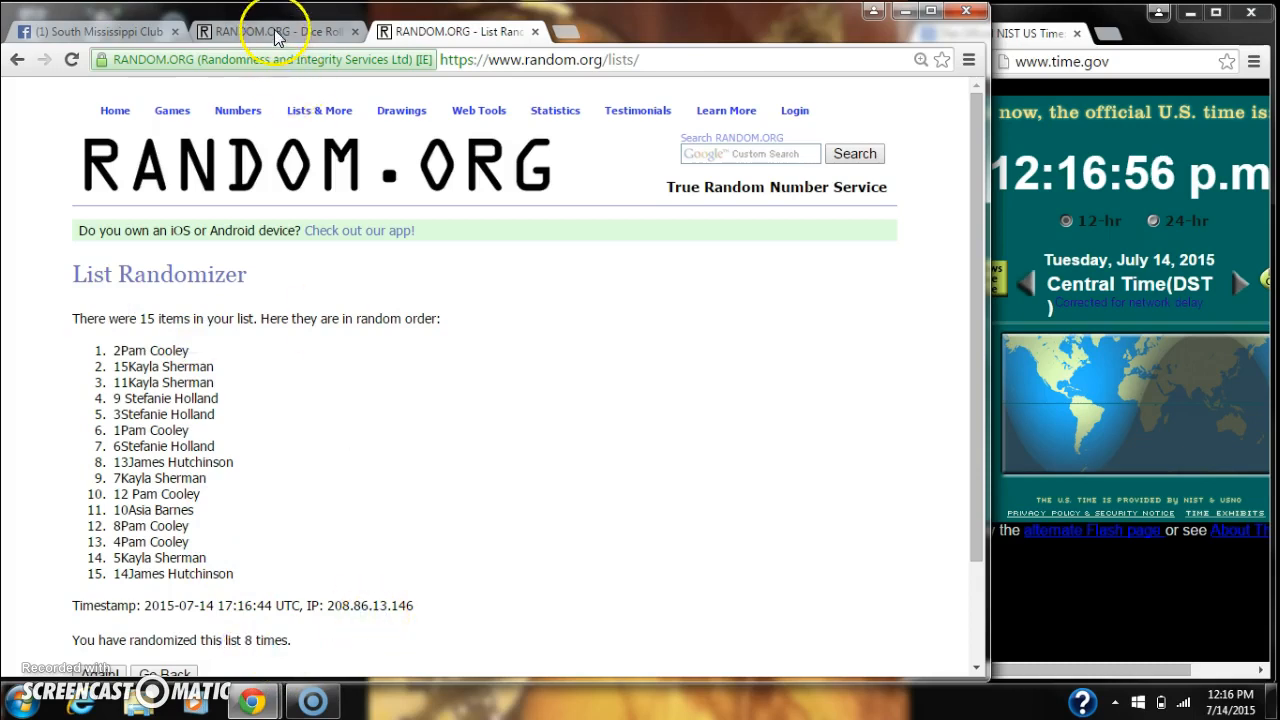
Check the Dice Roller and list results, then bring up the Facebook group thread.
left_click(270, 32)
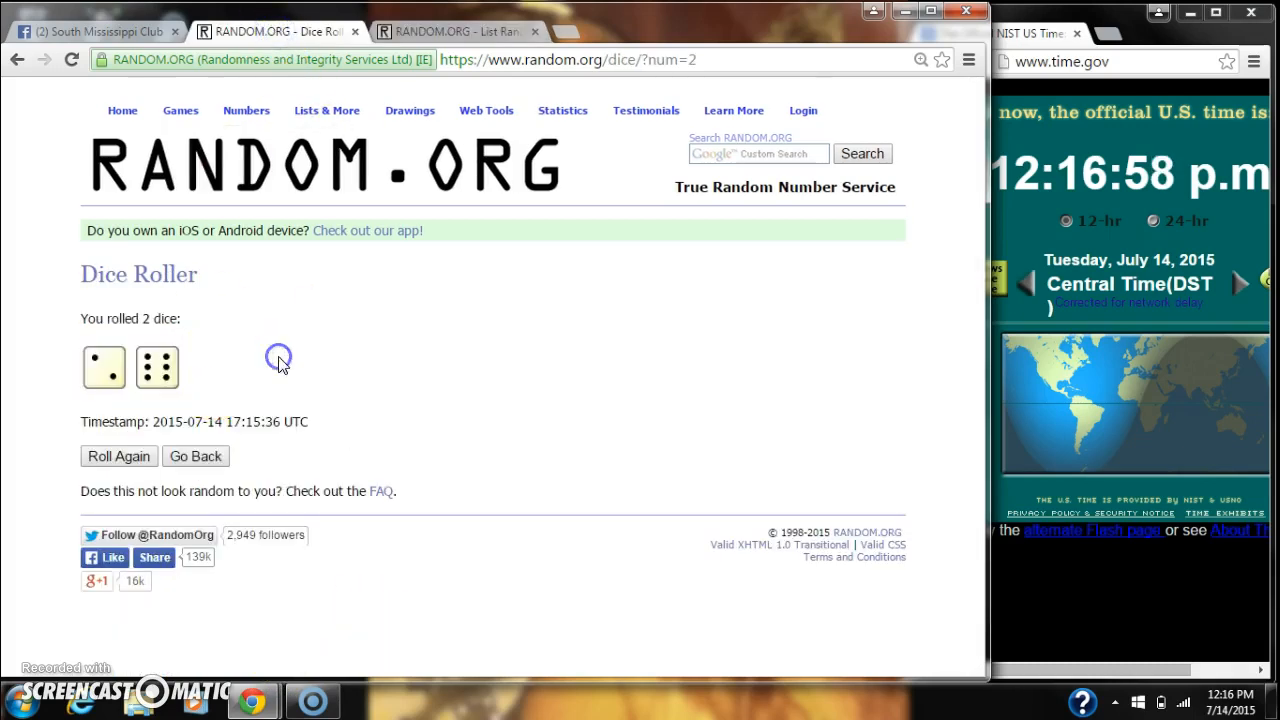
left_click(450, 32)
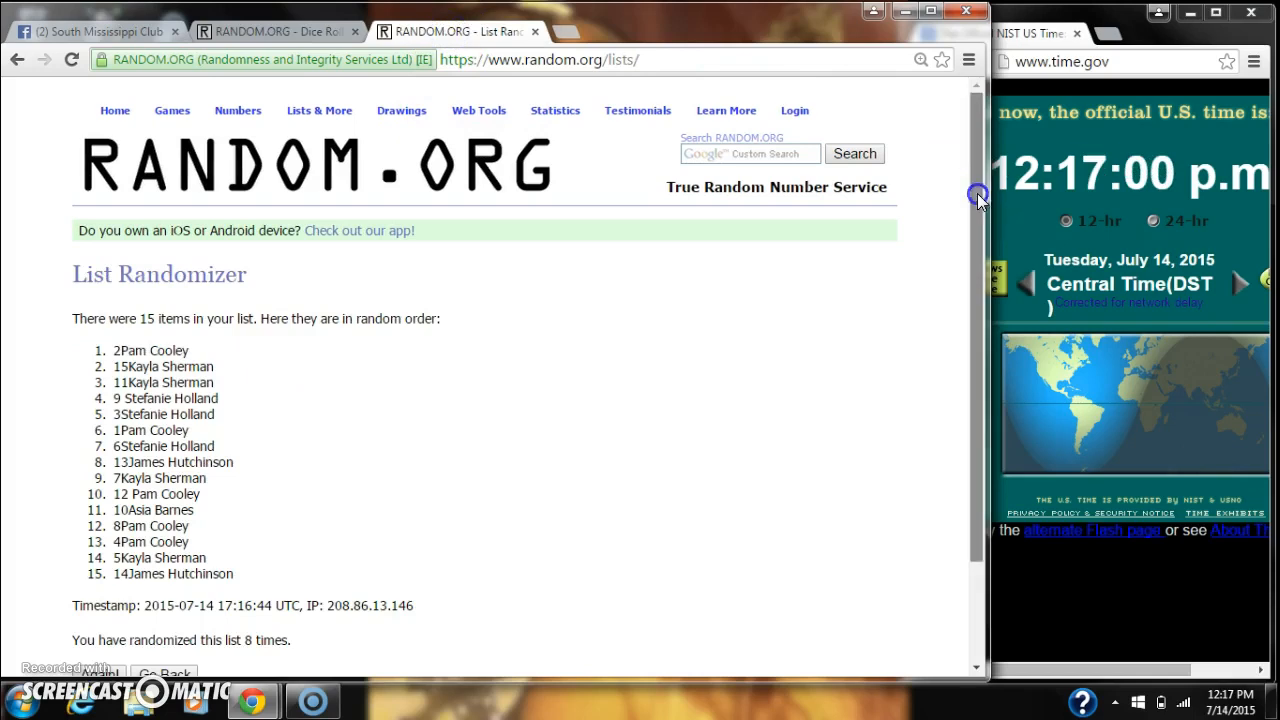
left_click(96, 32)
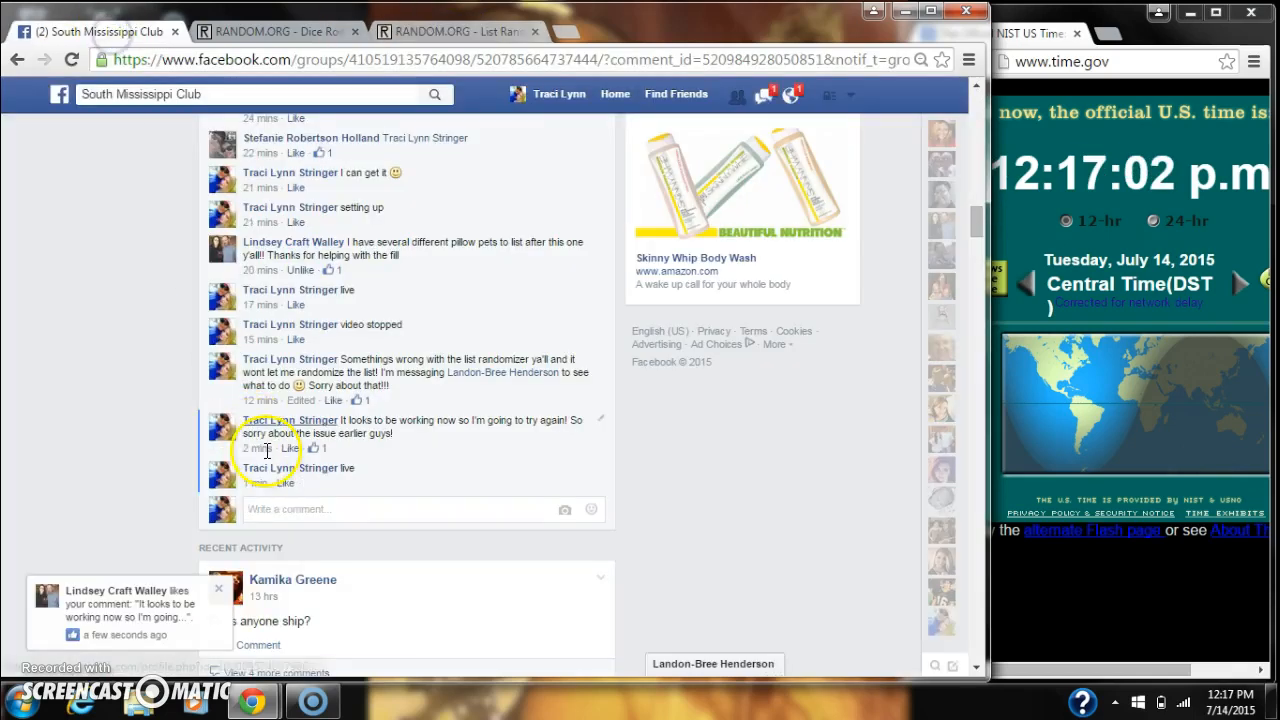
type("done")
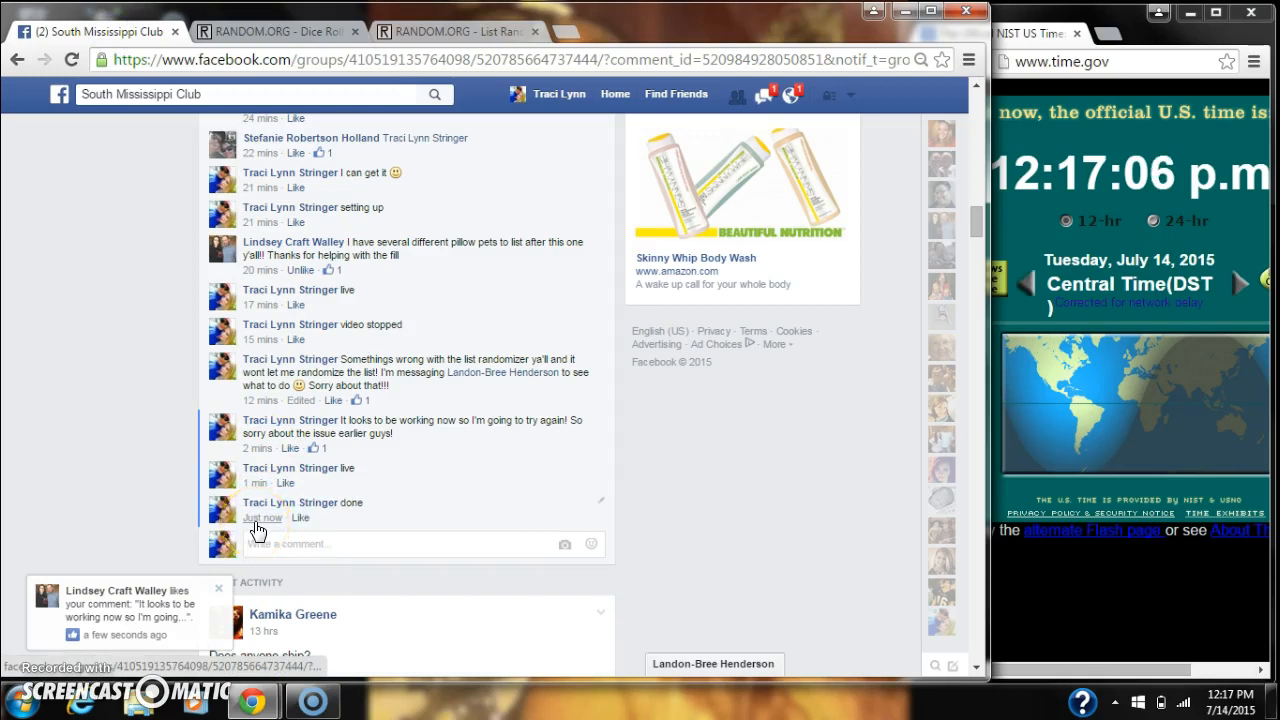
mouse_move(264, 518)
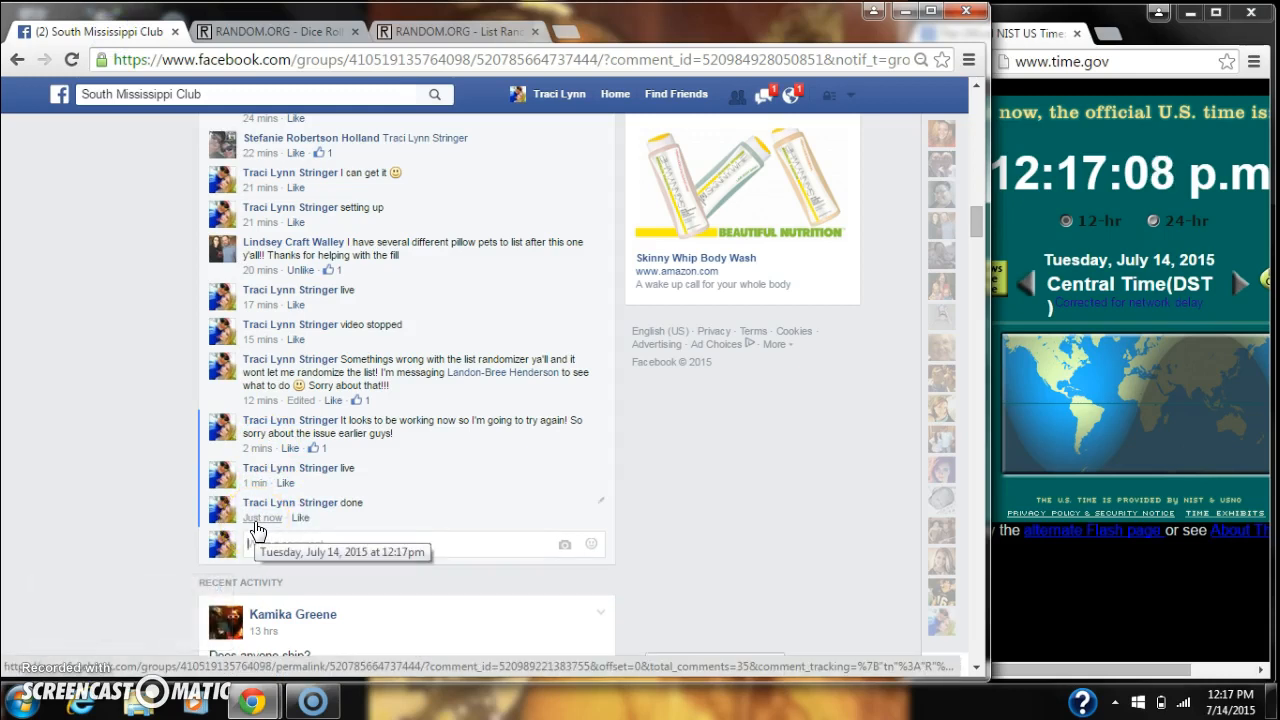
left_click(1236, 700)
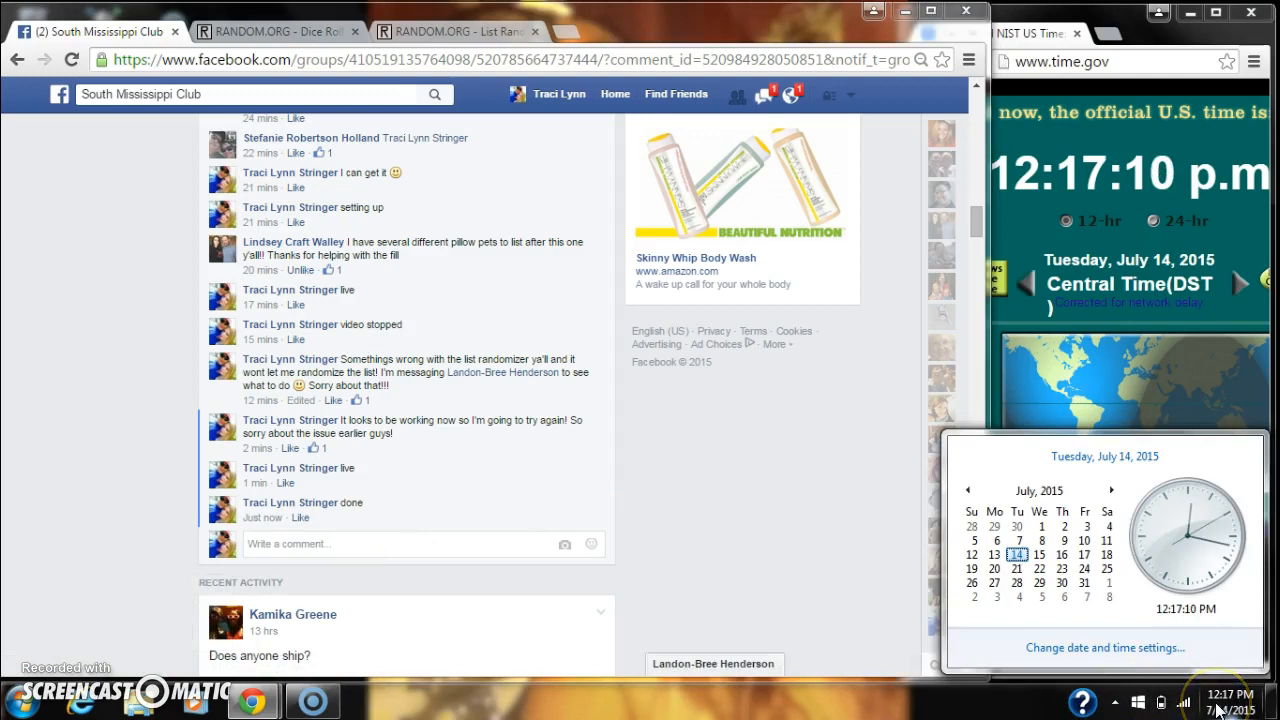
left_click(456, 32)
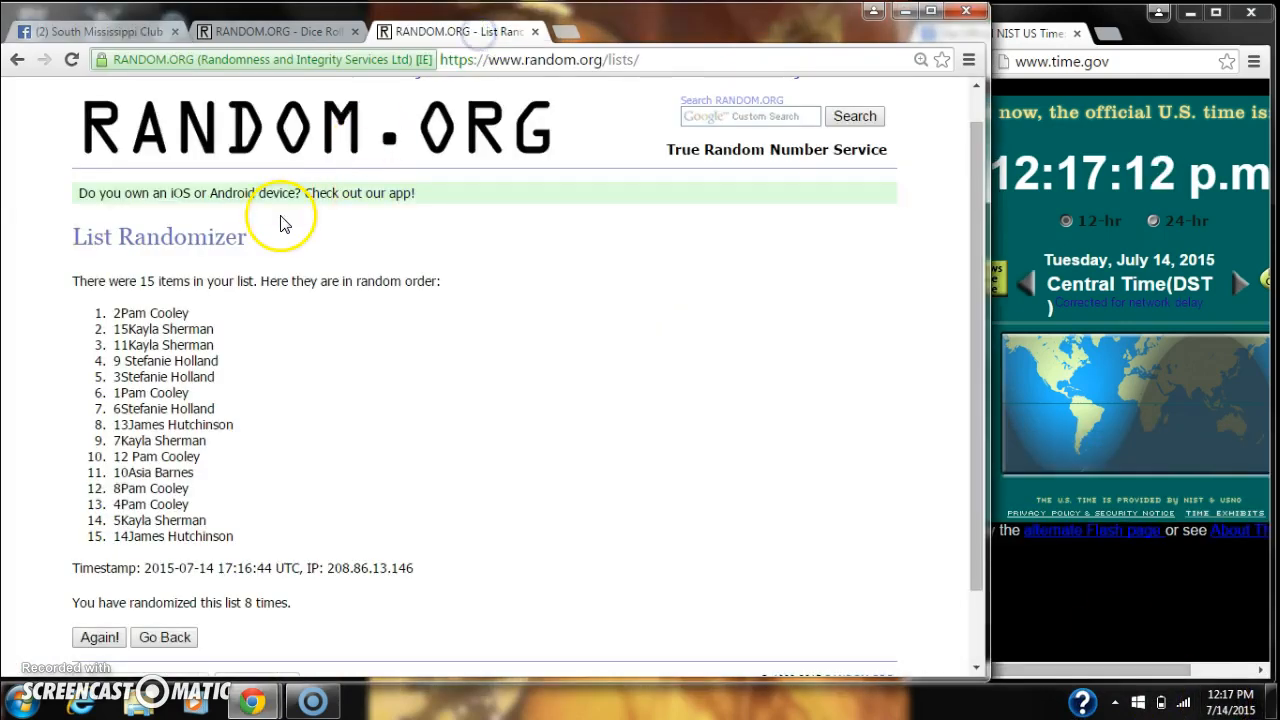
double_click(150, 312)
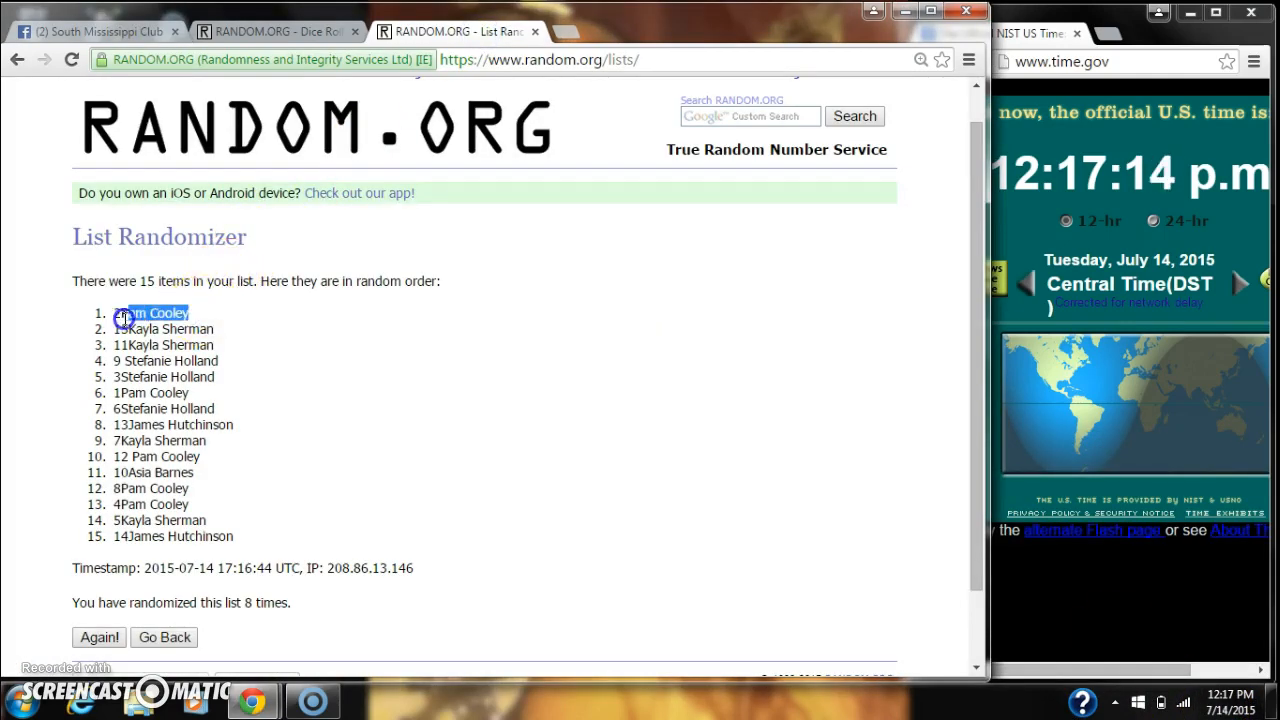